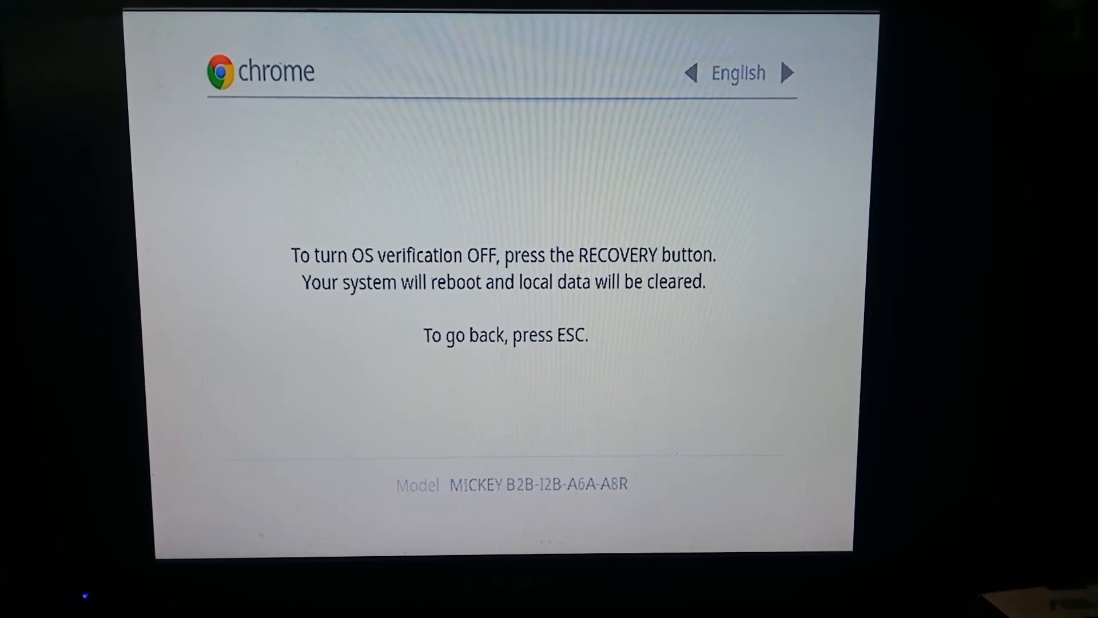
Step: Confirm turning OS verification off and boot past the developer-mode warning
key(recovery)
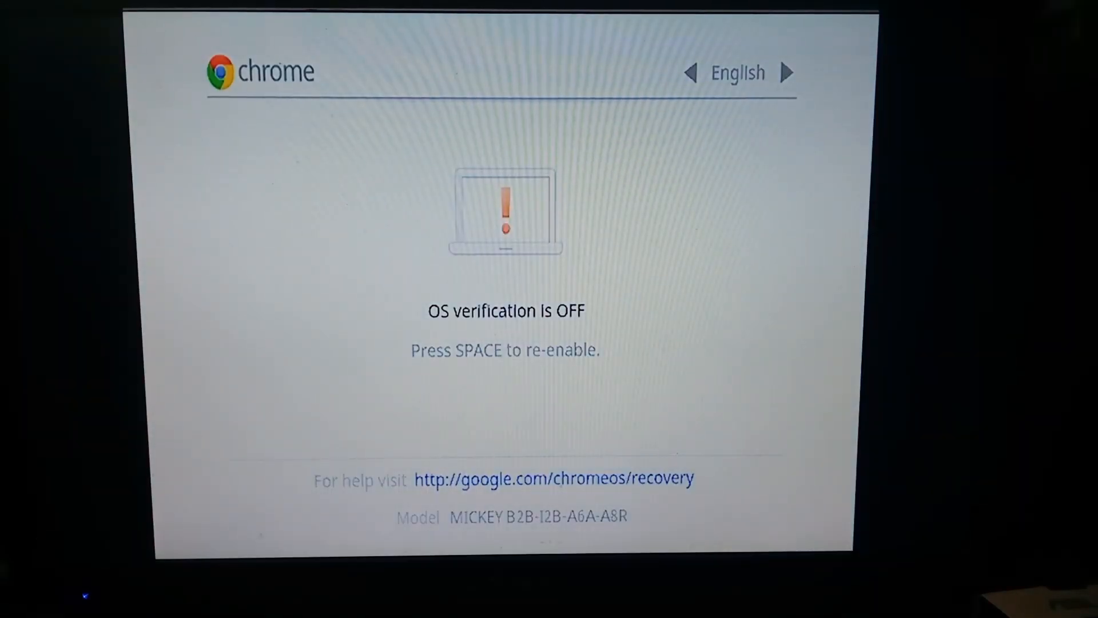
key(space)
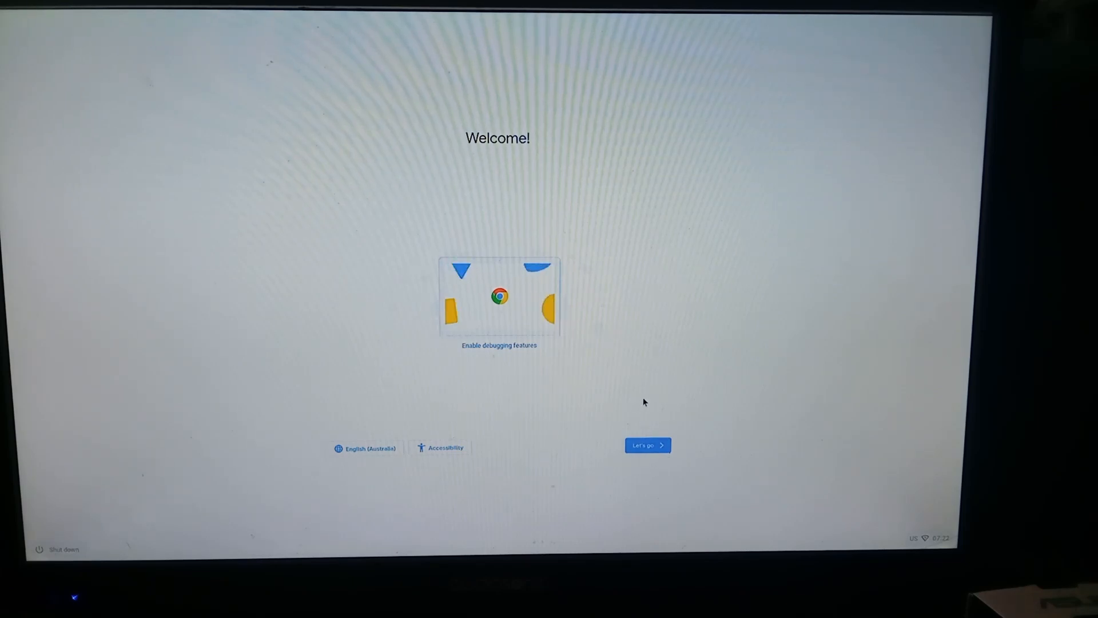
Step: Begin device setup with Let's go and accept the Google Terms of Service
click(646, 445)
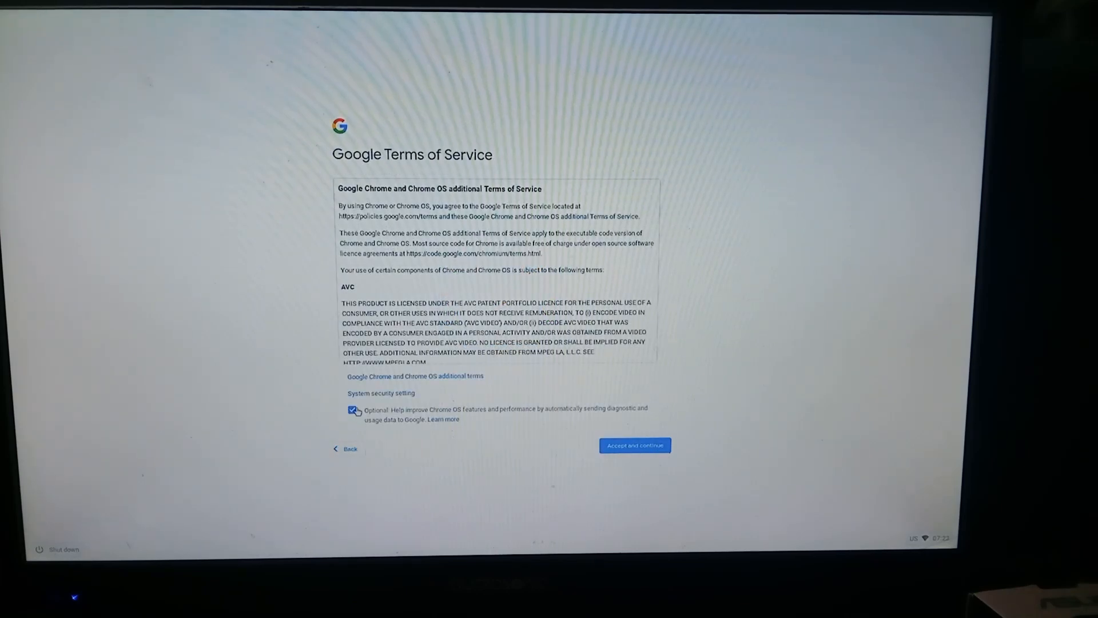
click(635, 445)
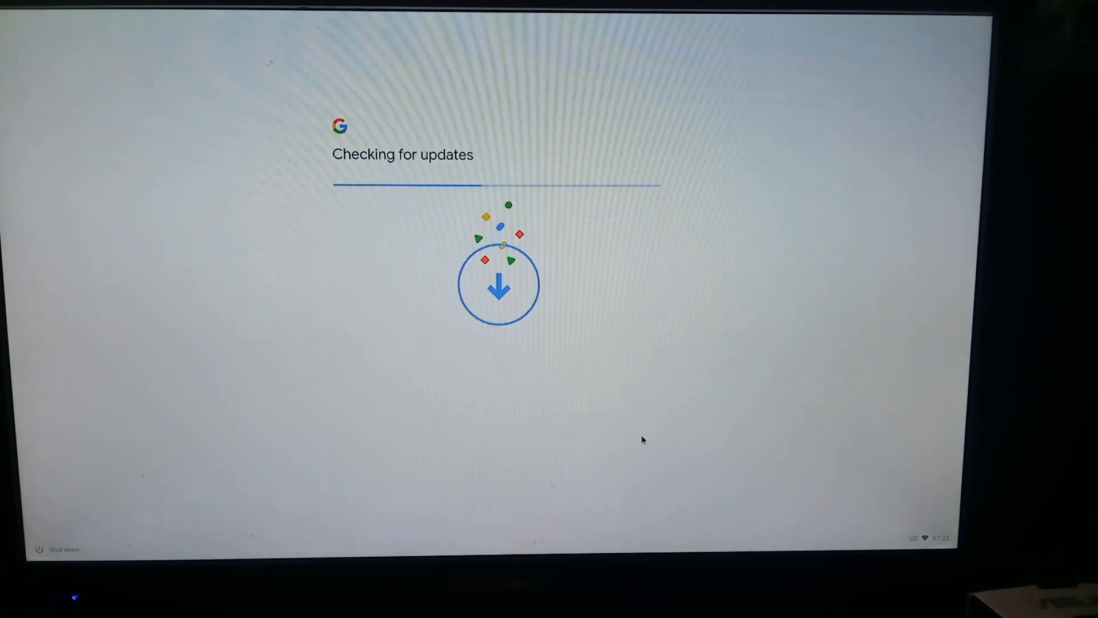
mouse_move(600, 431)
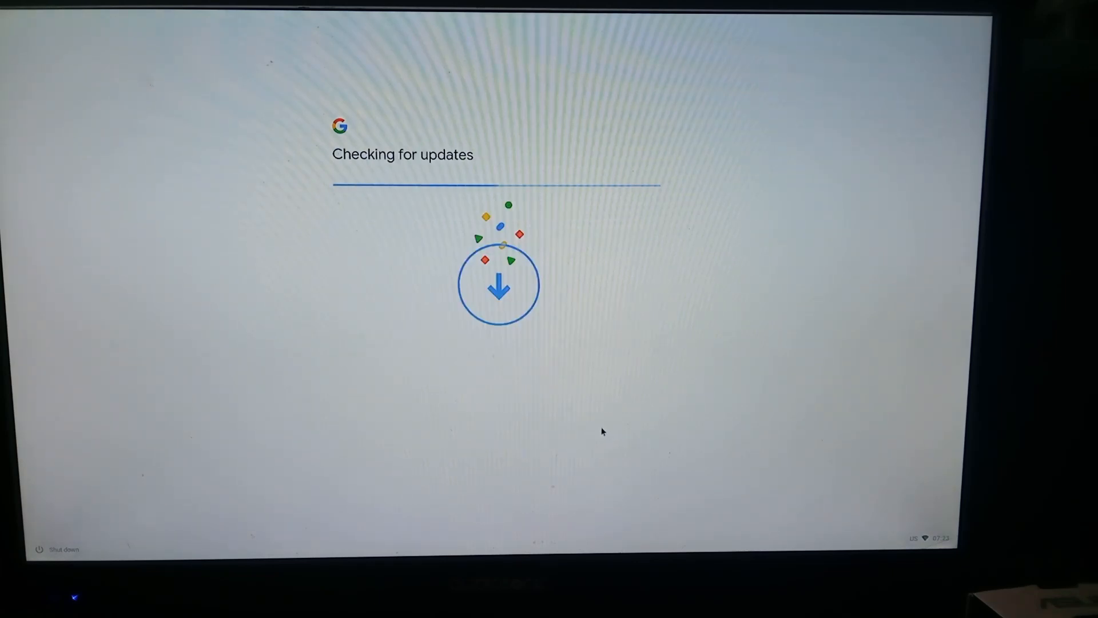
mouse_move(597, 433)
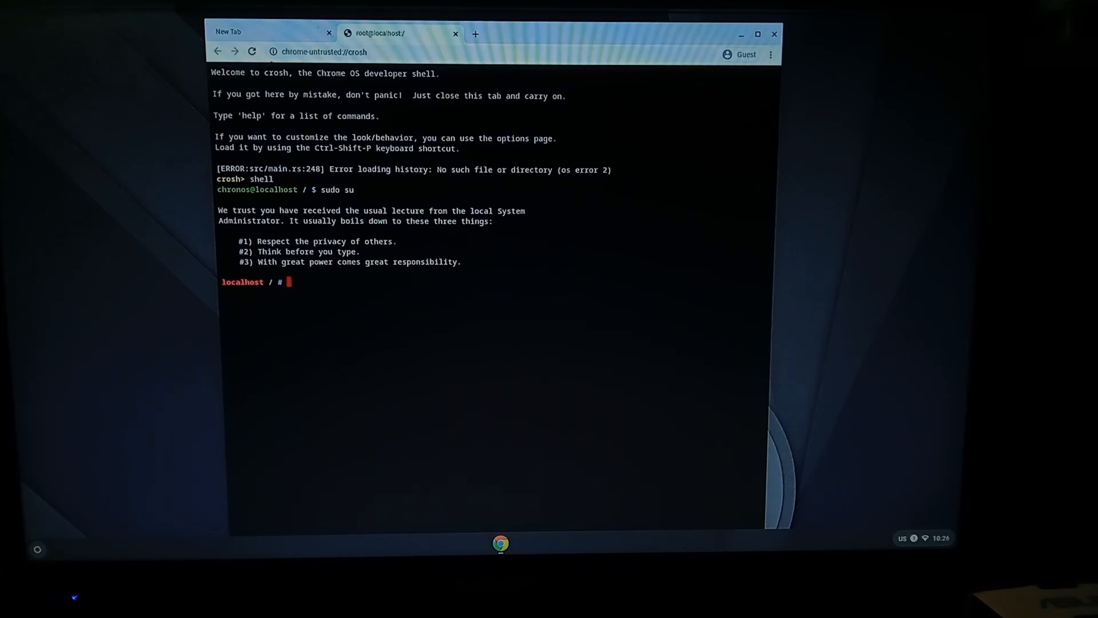
Step: Run crossystem dev_boot_usb=1 dev_boot_signed_only=0 as root, then exit the root shell
text(cross)
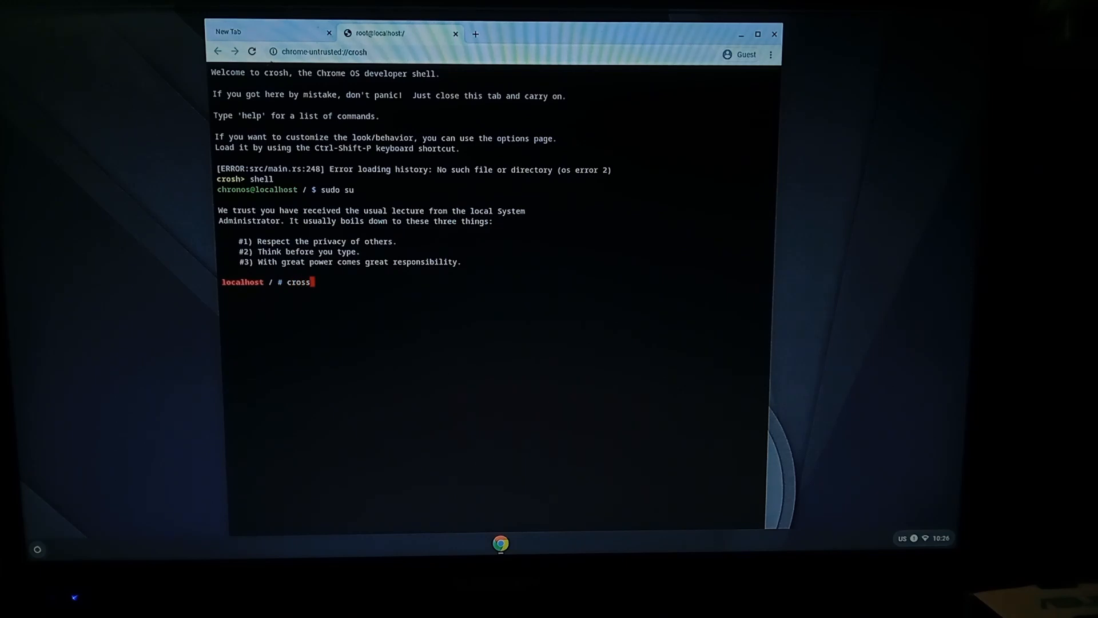
text(ystem dev_)
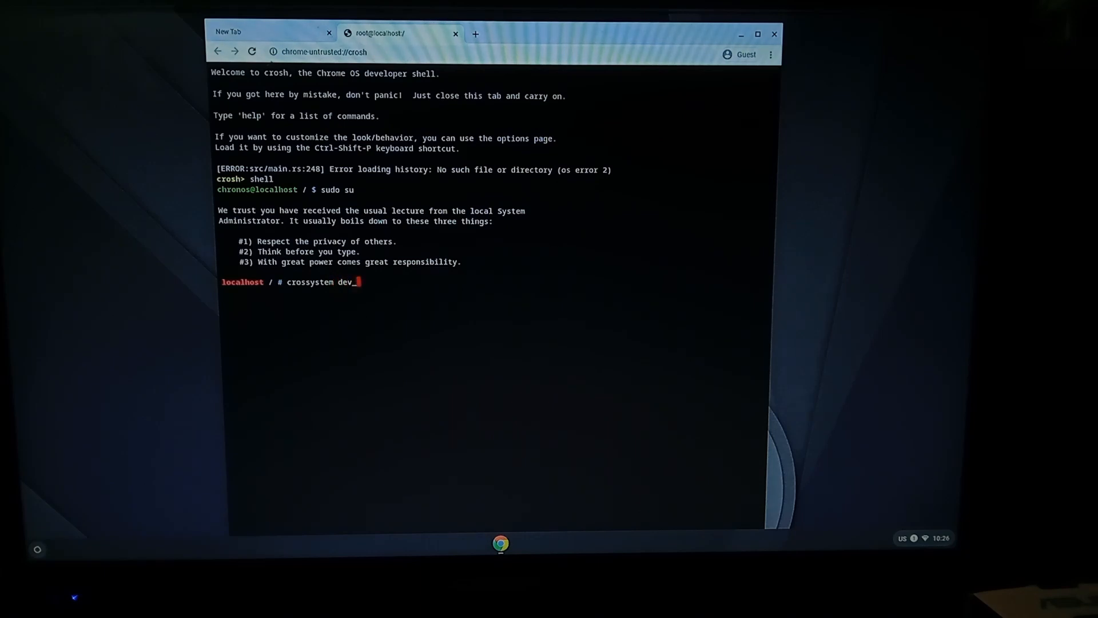
text(boot_)
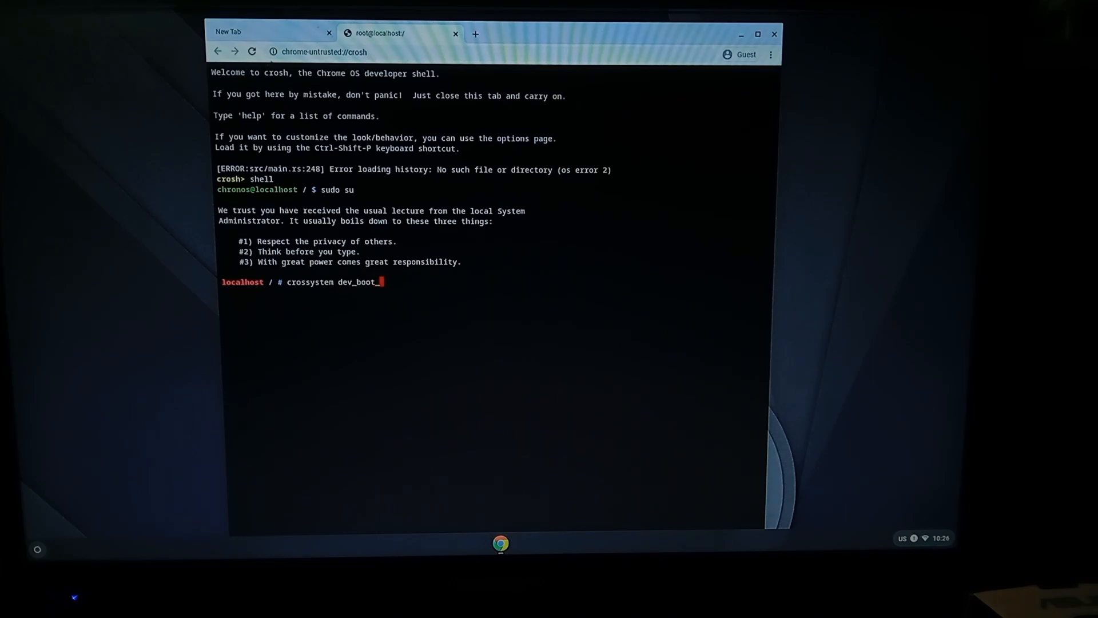
text(usb=1)
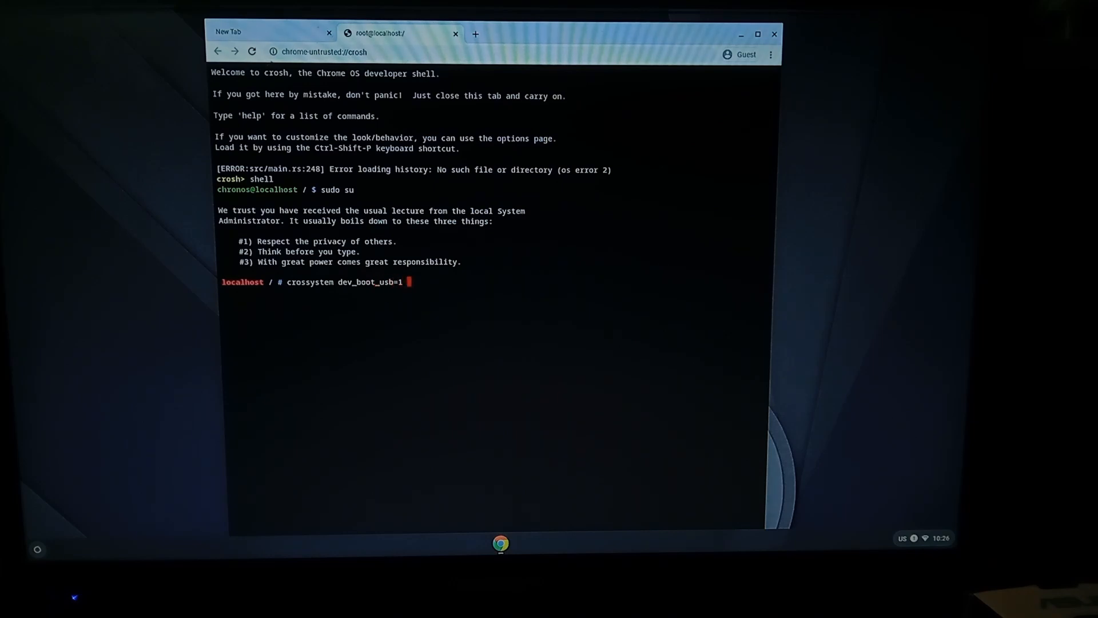
text(dev_)
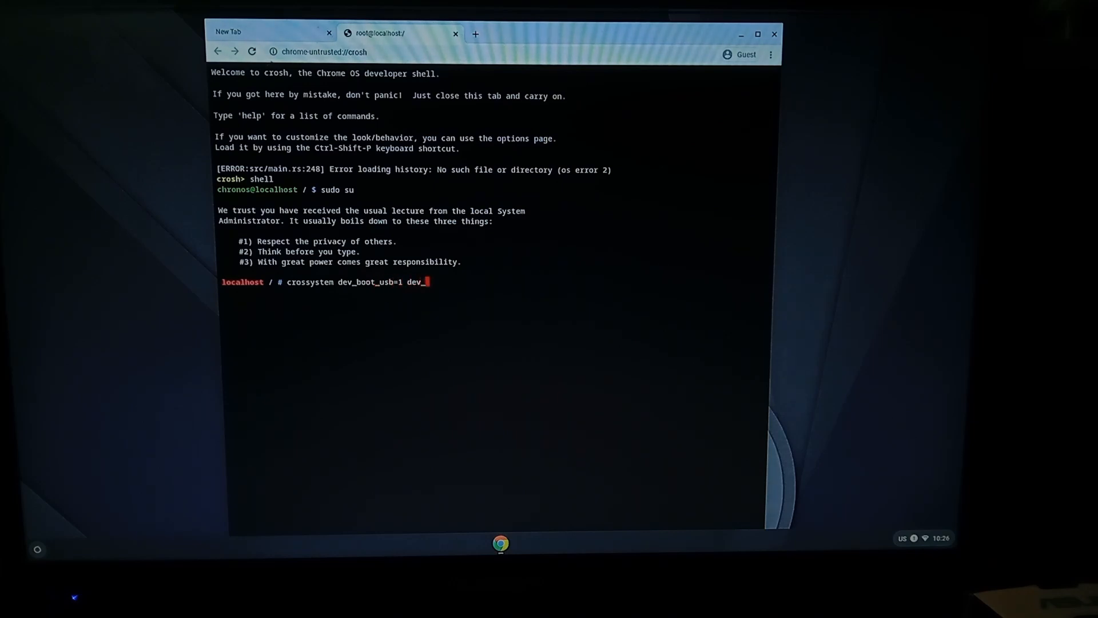
text(b)
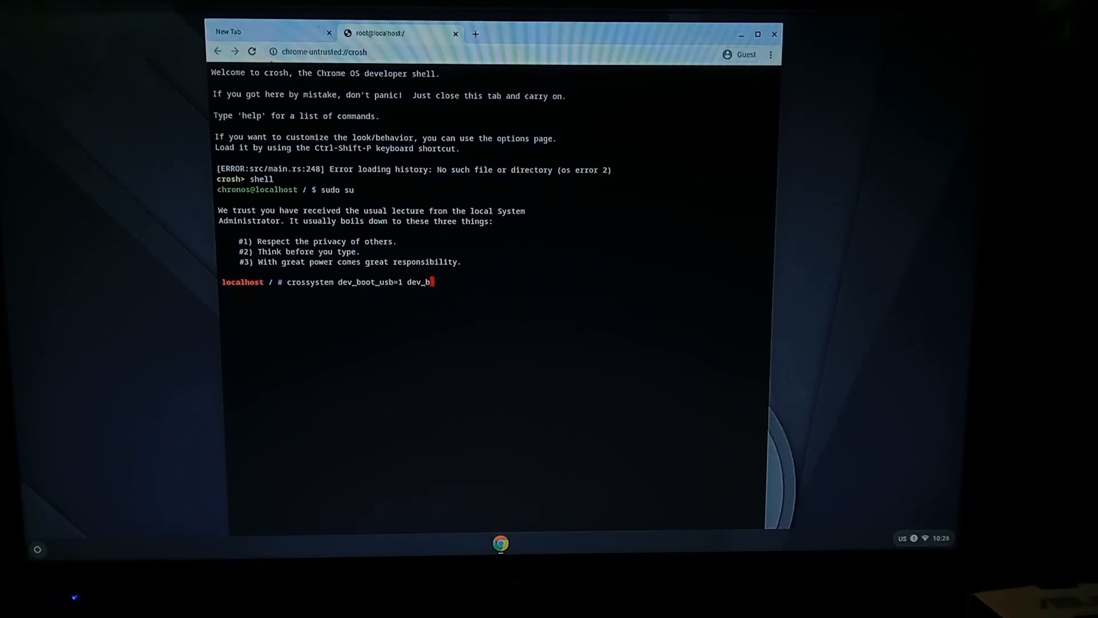
text(oot_)
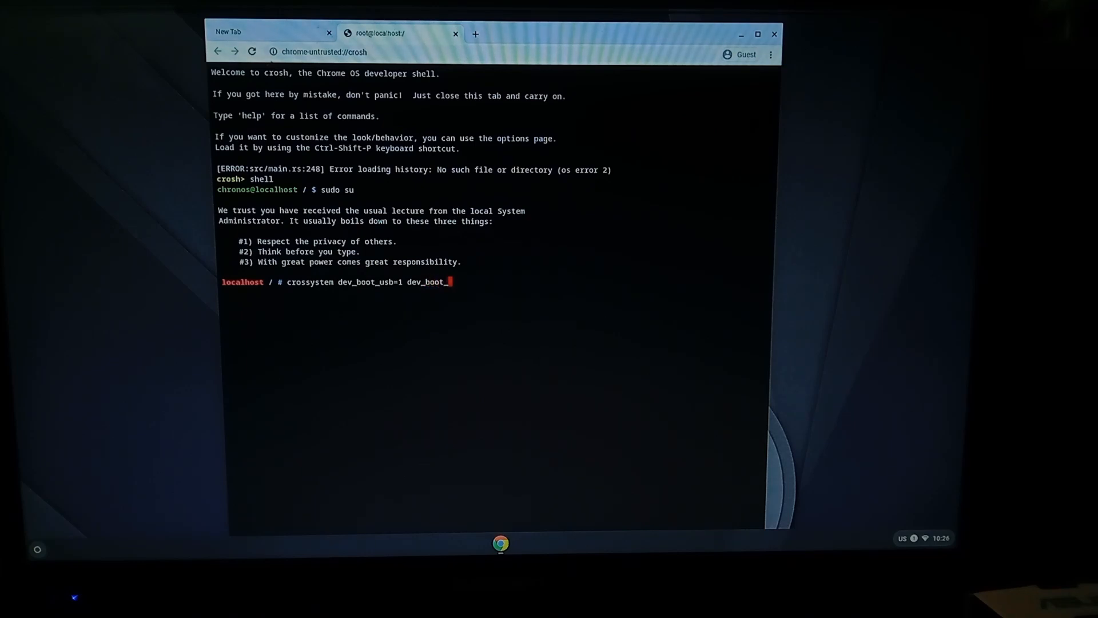
text(signed_only=0)
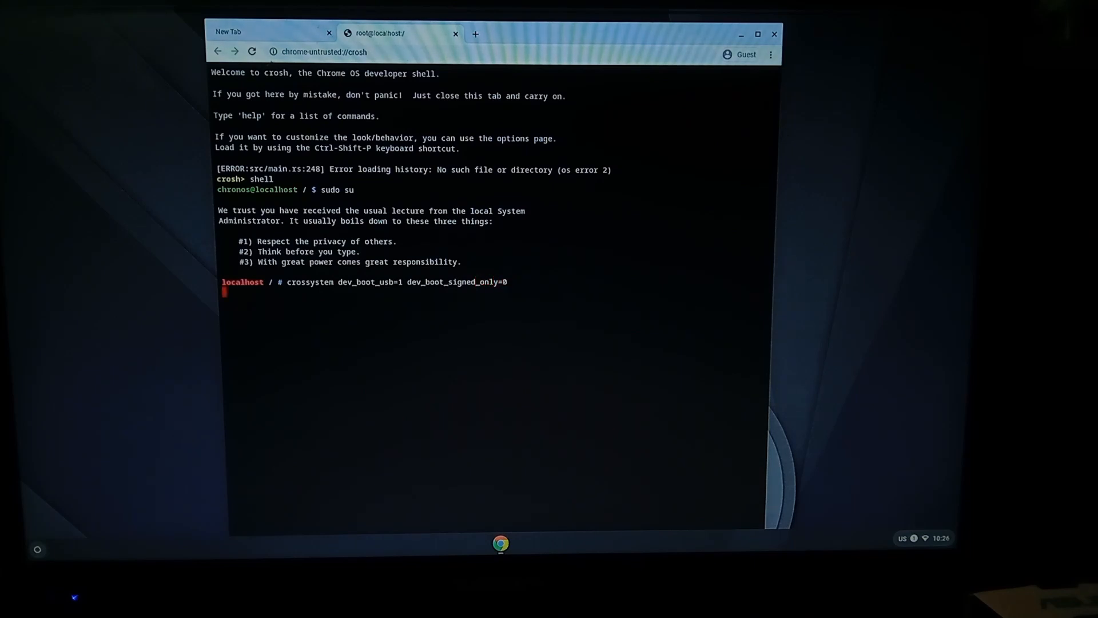
text(exit)
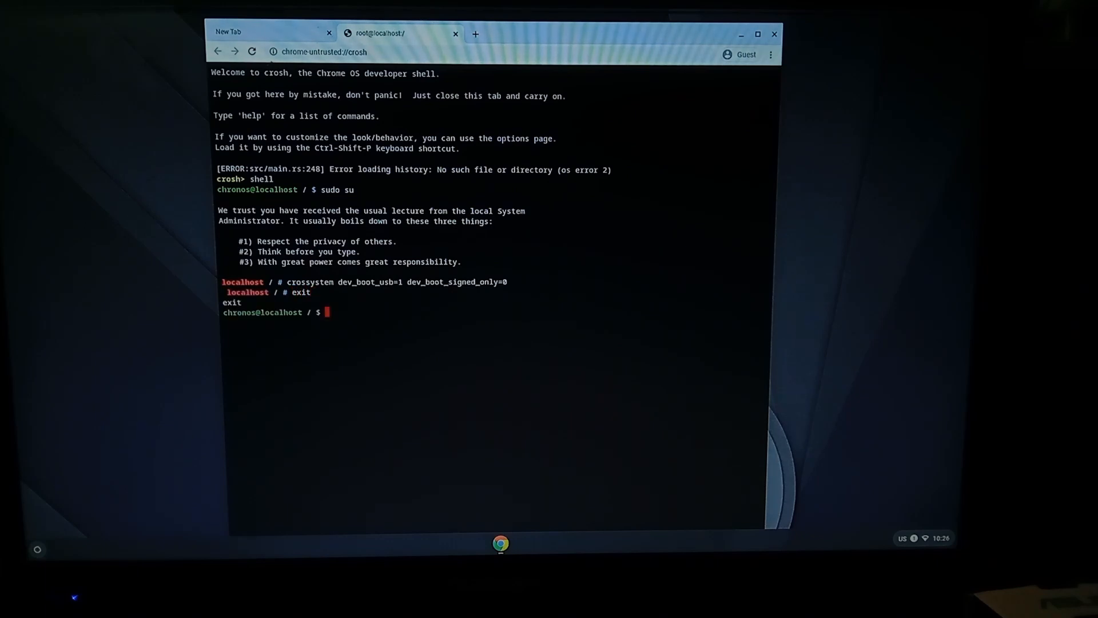
Step: Close the crosh tab and Chrome window, then restart from the status tray power options
click(455, 33)
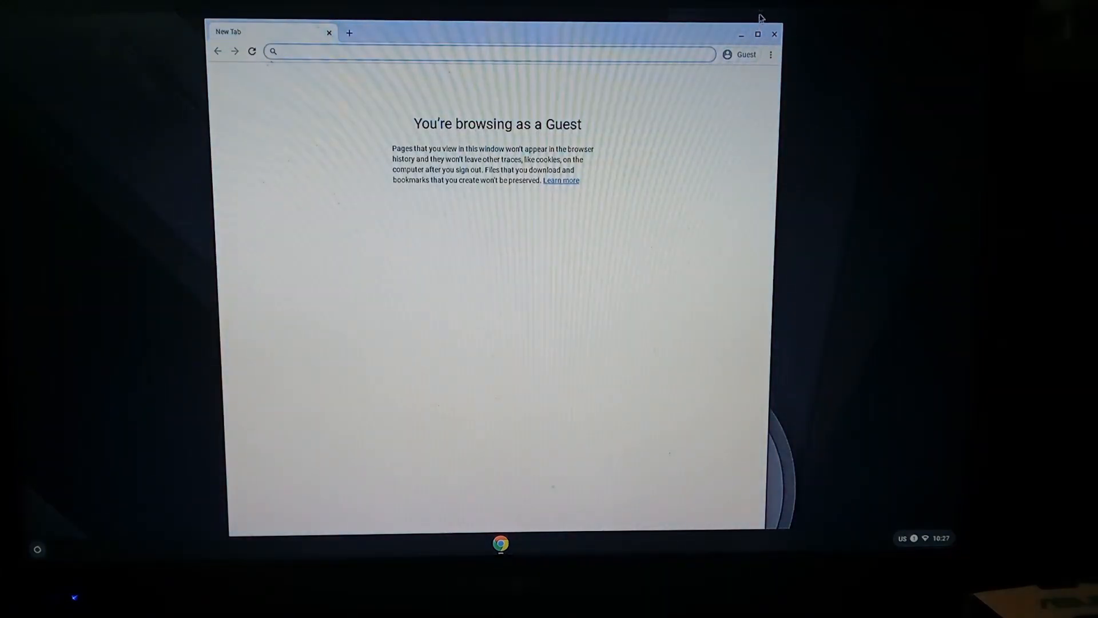
click(775, 34)
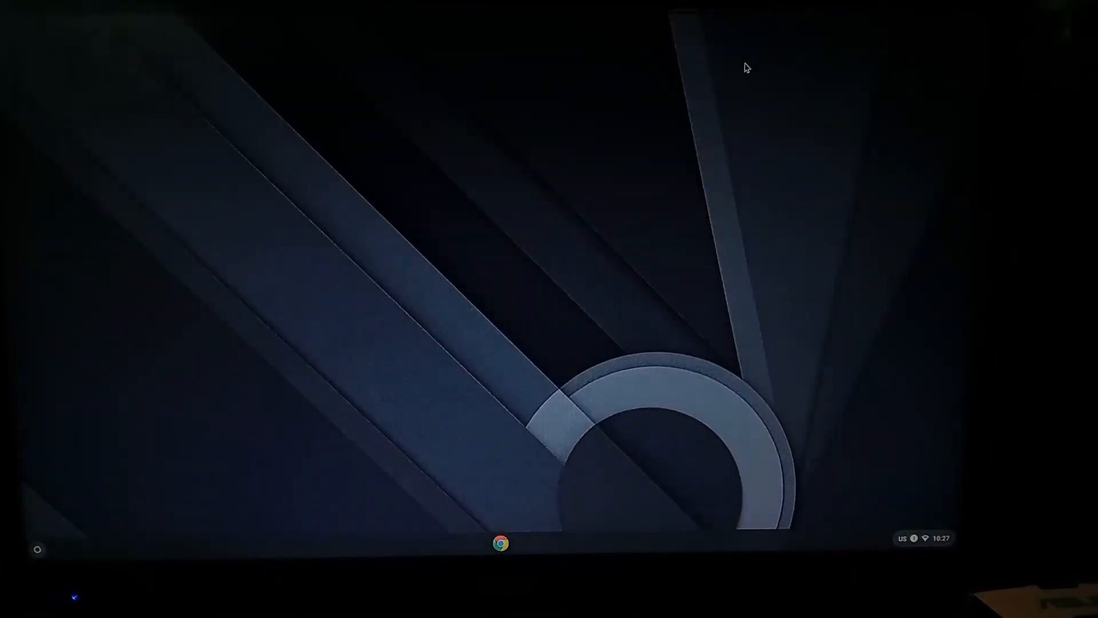
mouse_move(935, 534)
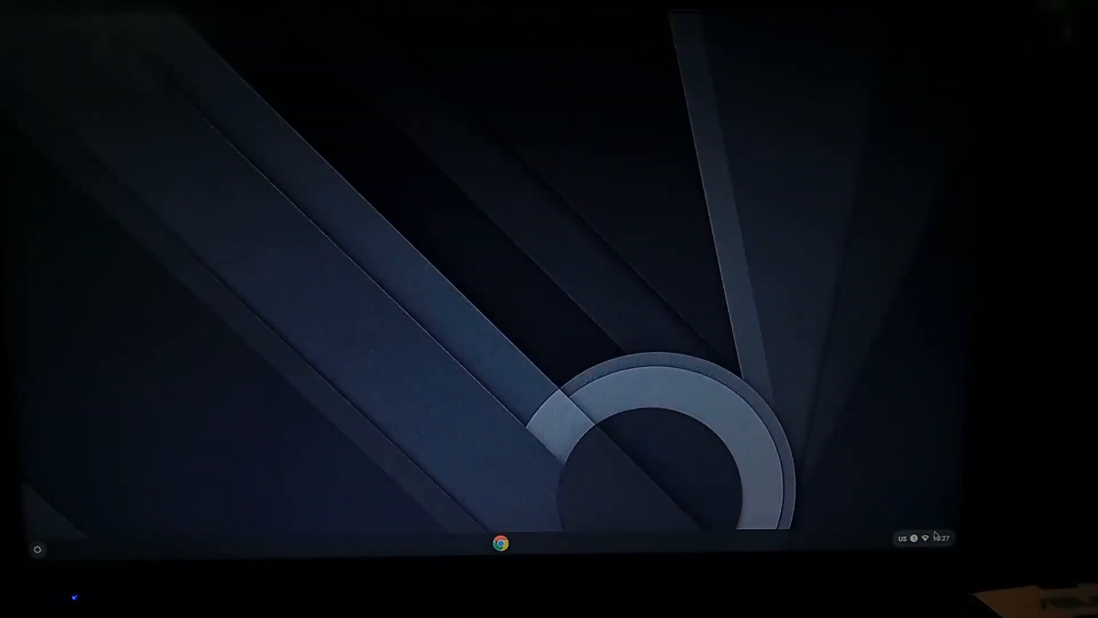
click(925, 537)
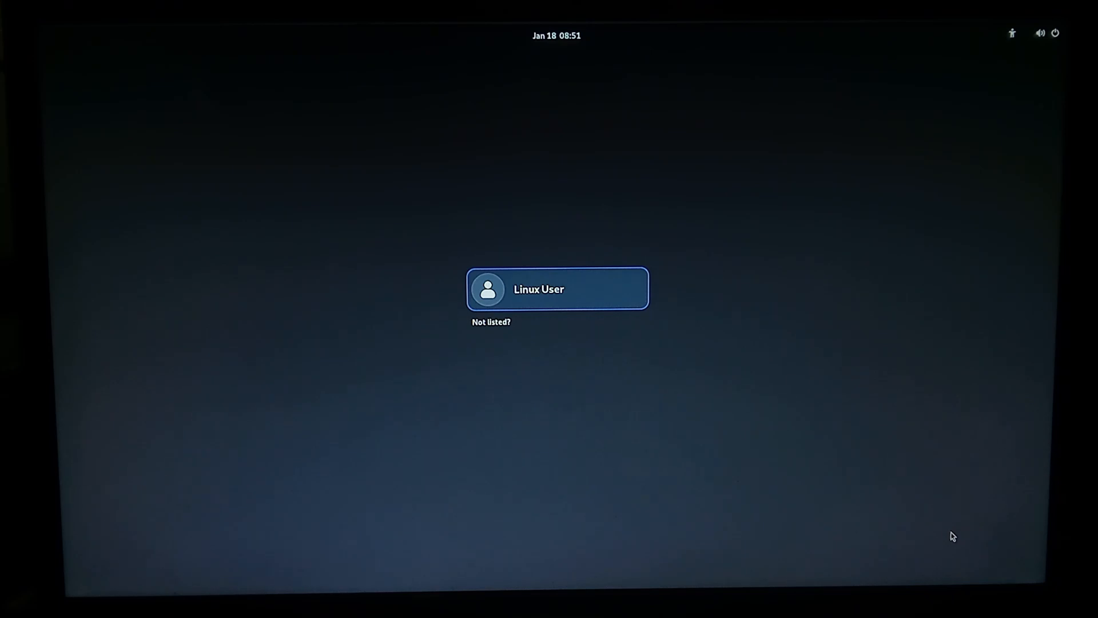
Step: Sign in as Linux User with the password and skip the postmarketOS welcome tour
click(558, 288)
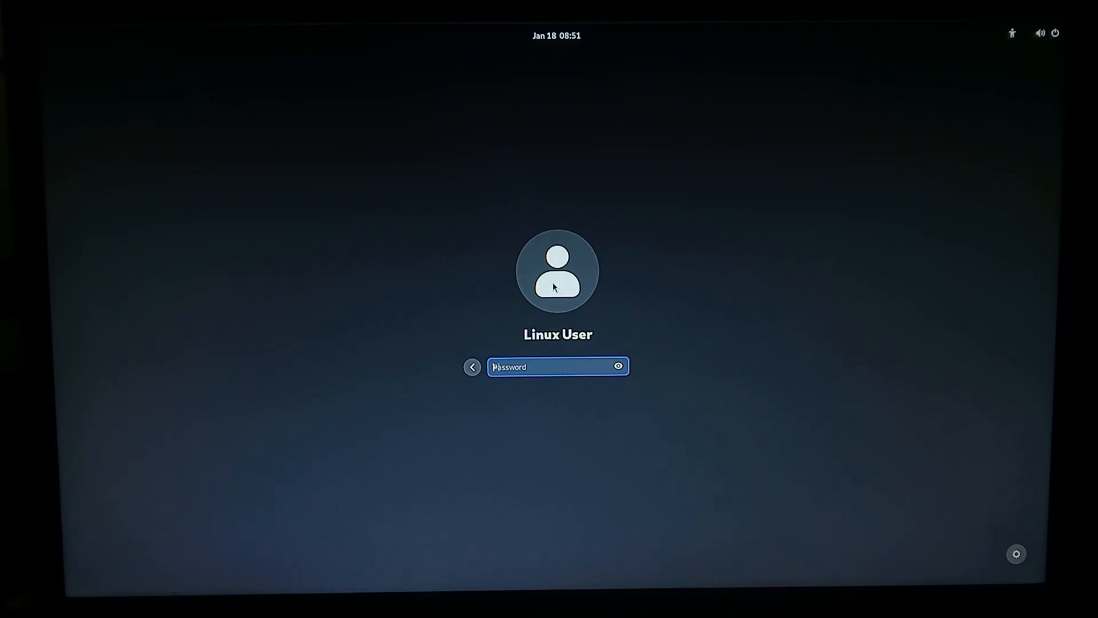
text(password)
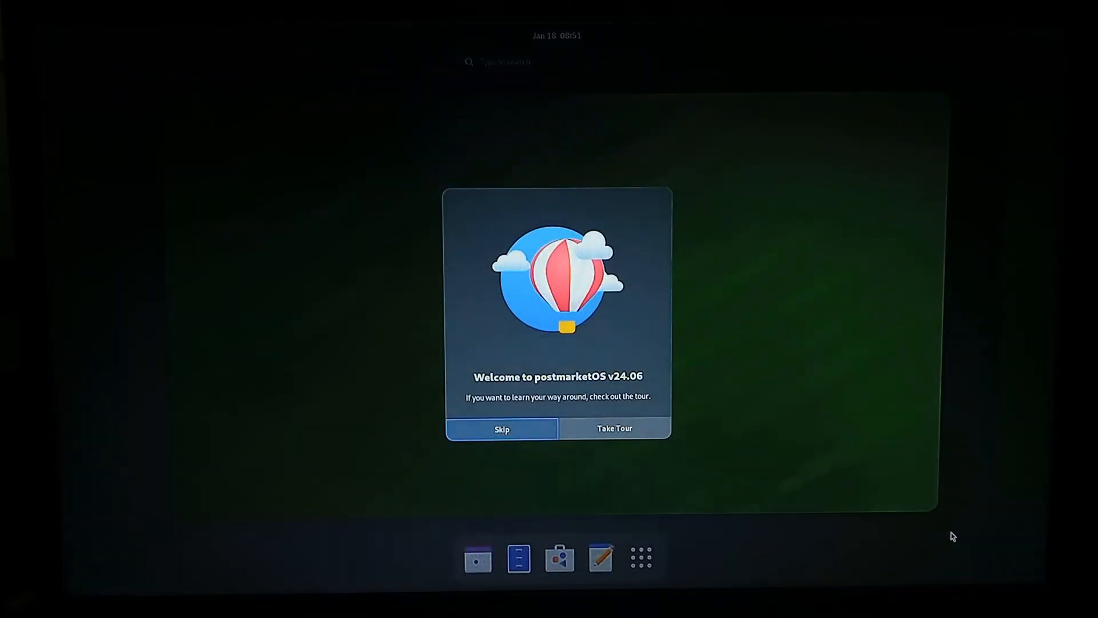
mouse_move(963, 500)
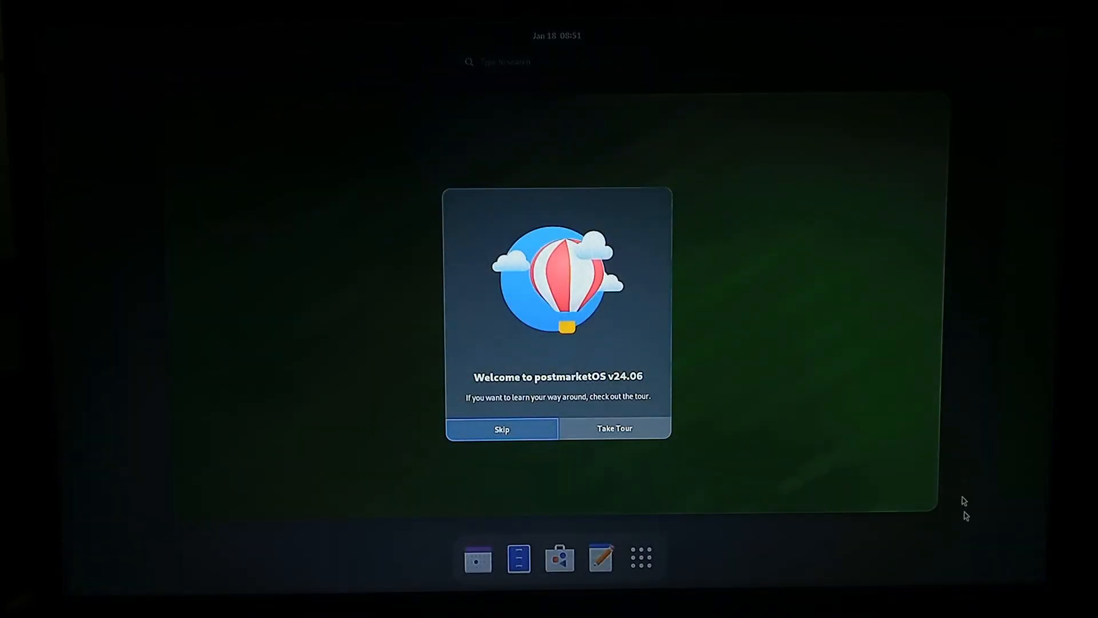
click(501, 429)
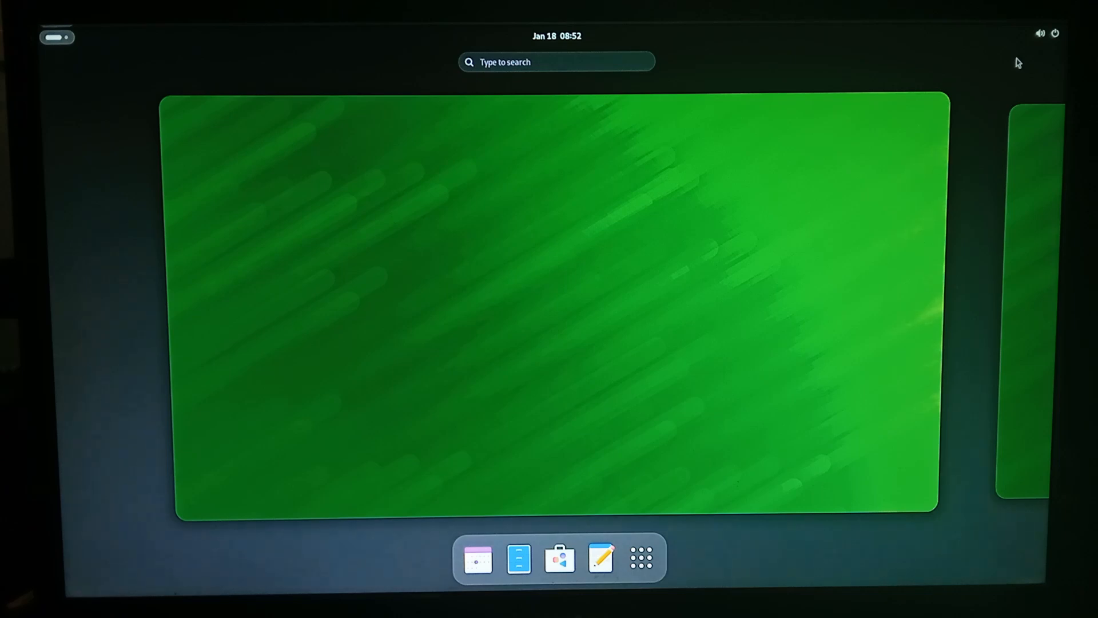
mouse_move(1029, 54)
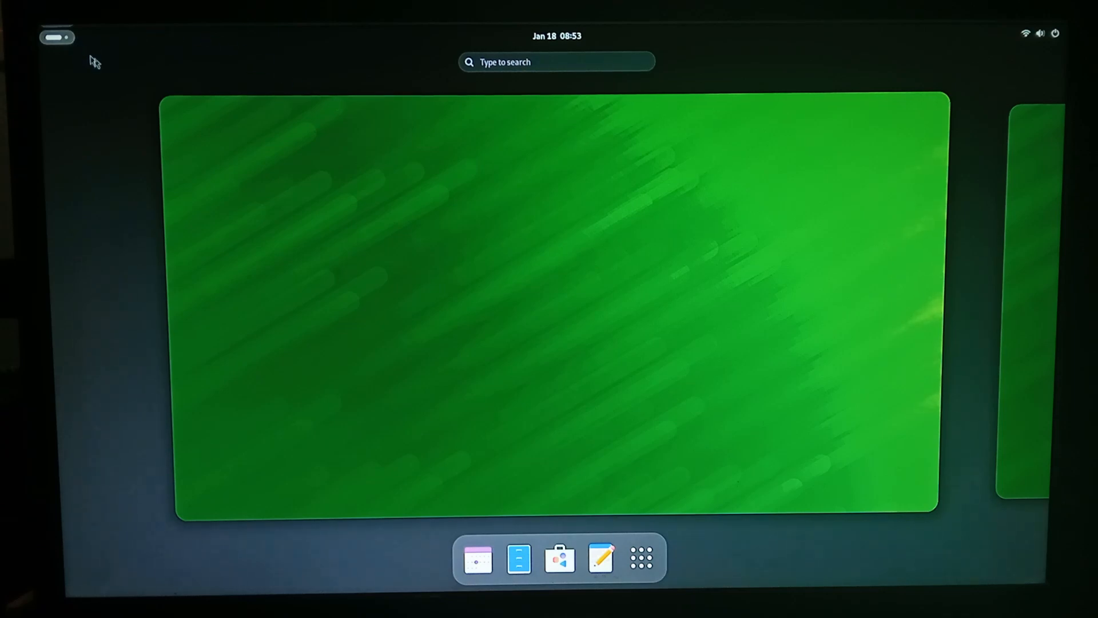
Step: Show all applications and launch Console from the Utilities folder
click(639, 558)
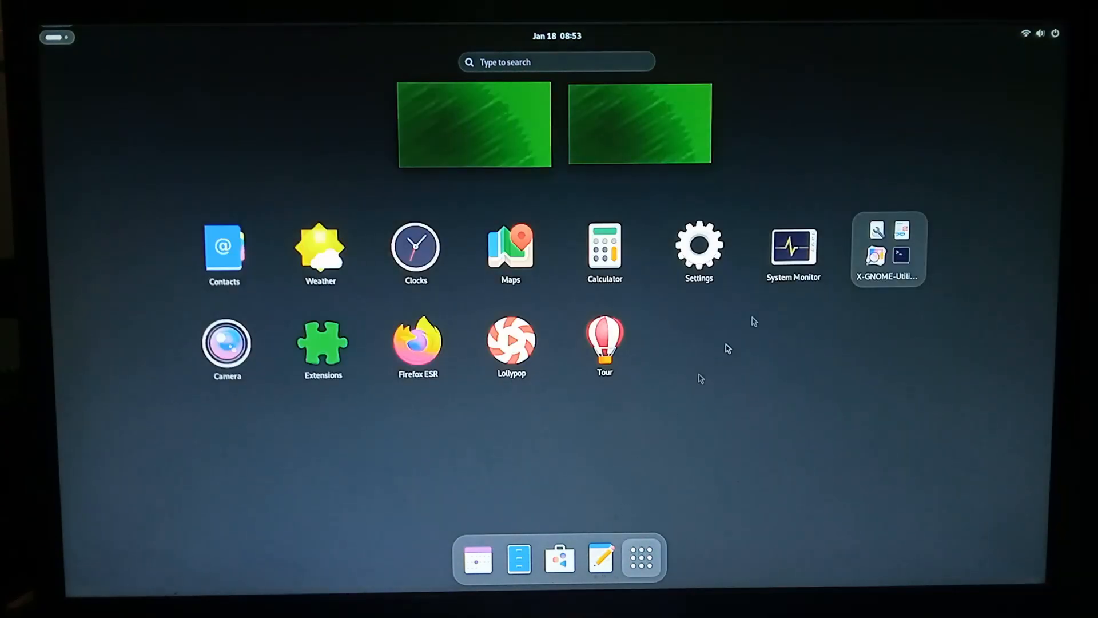
click(888, 248)
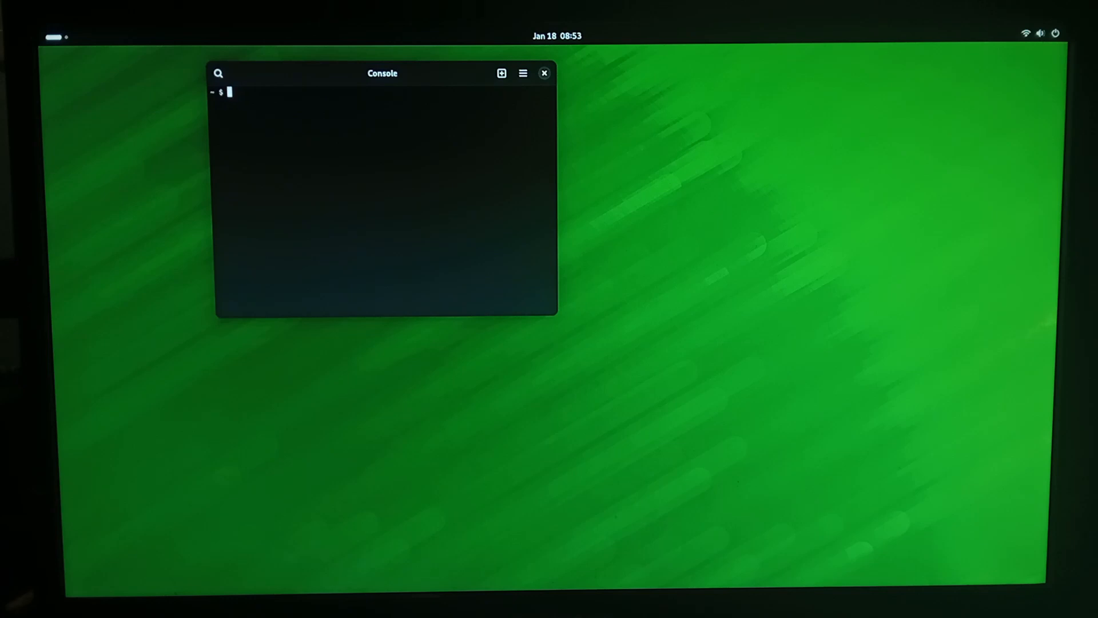
Step: Refresh the package index with sudo apk update, entering the sudo password
text(sudo apk update)
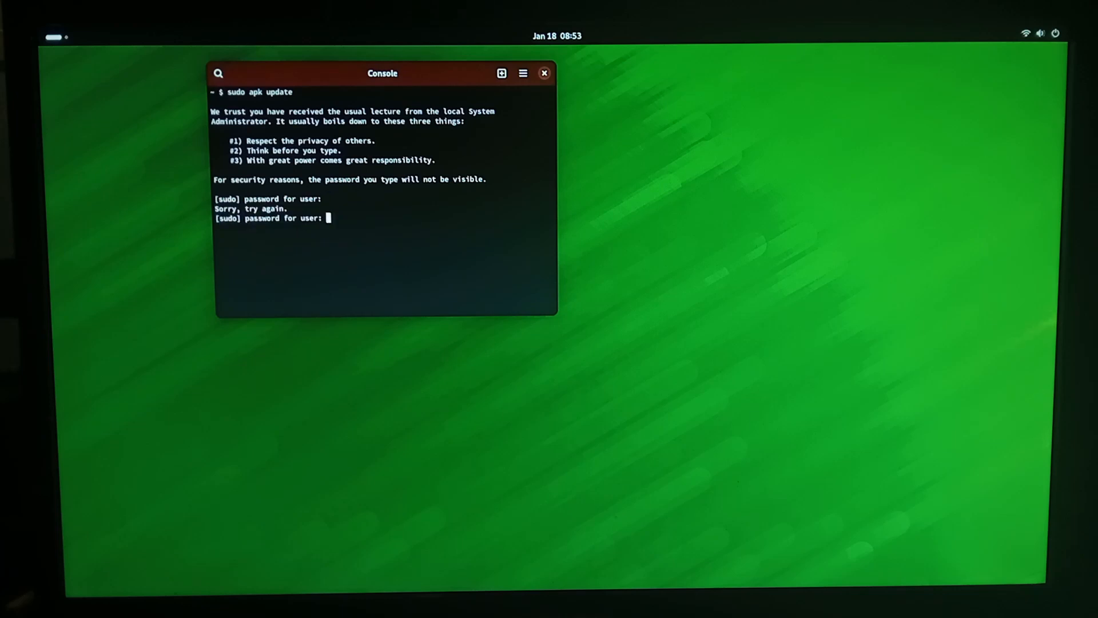
key(Enter)
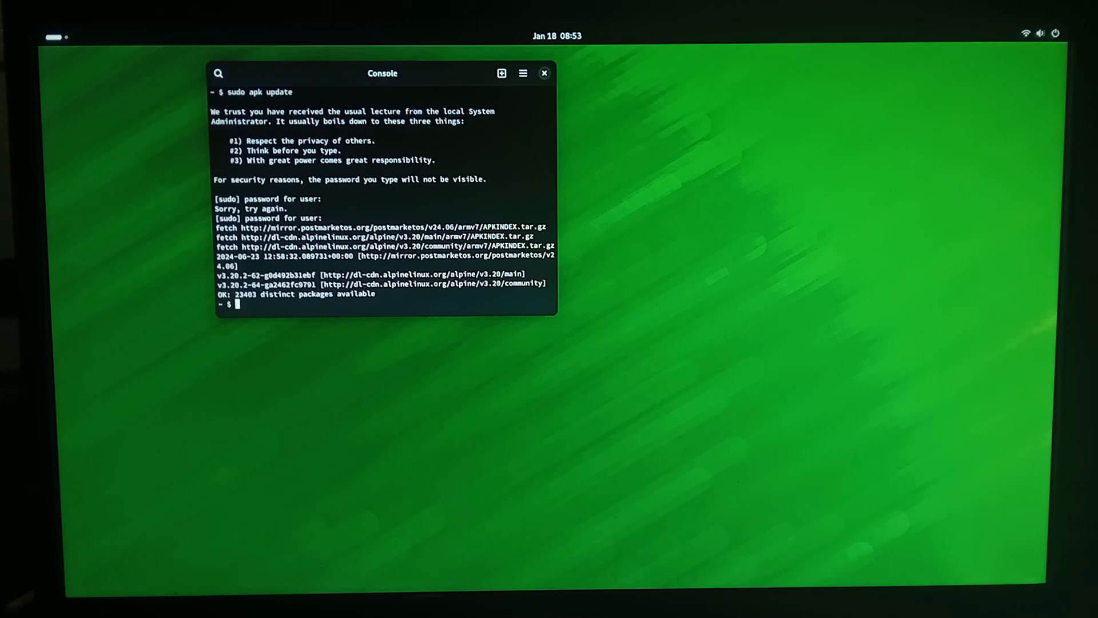
Step: Install Chromium with sudo apk add chromium, answering y to confirm its 25 packages
text(sudop)
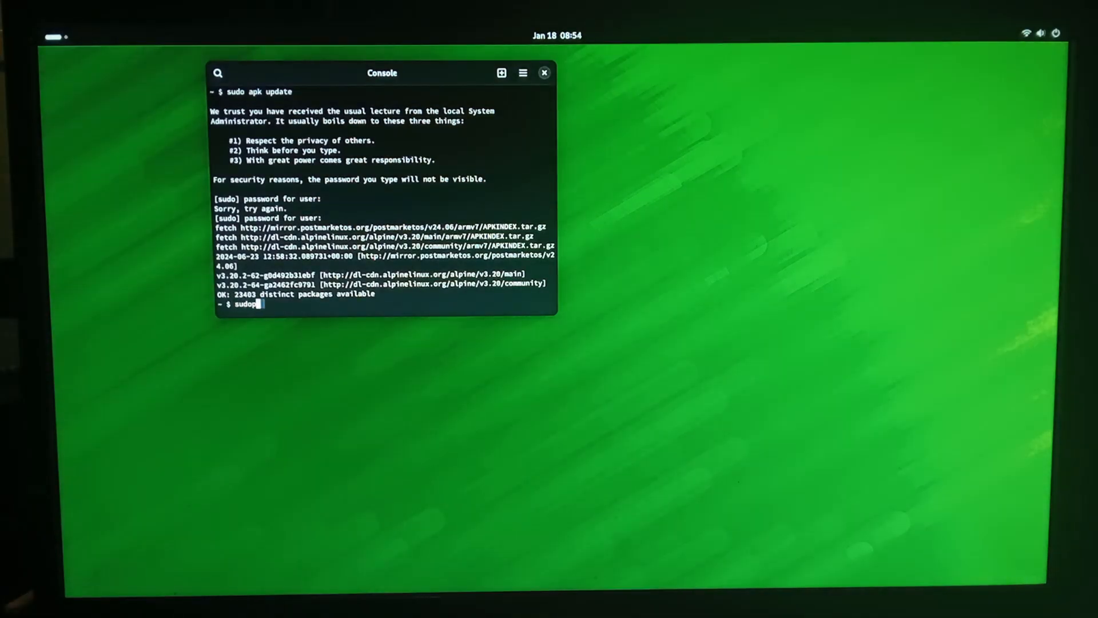
text(apk)
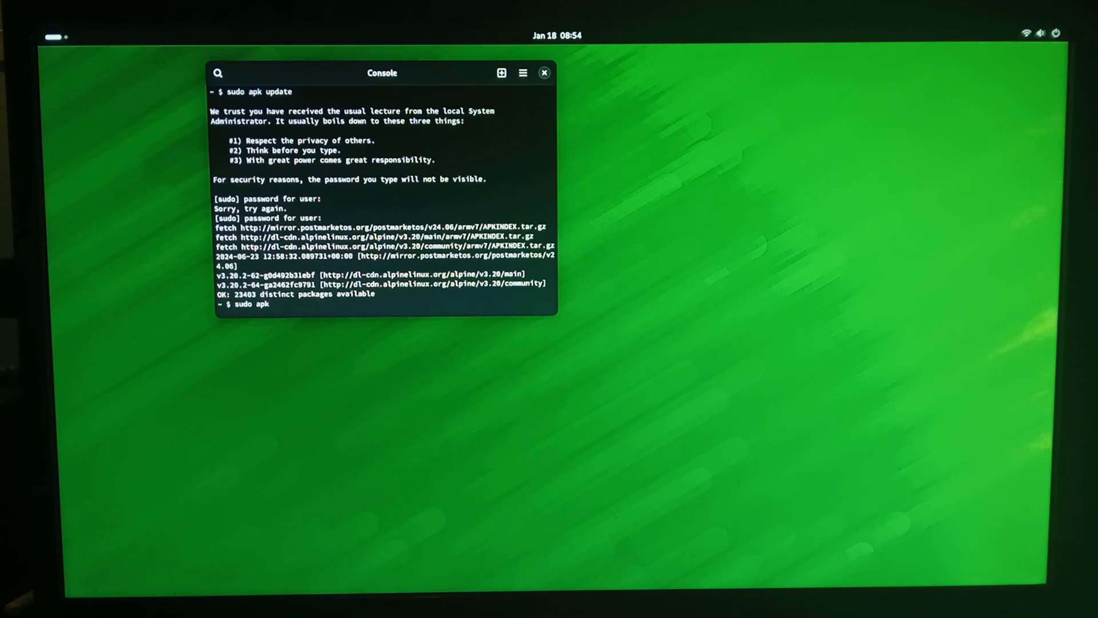
text(add)
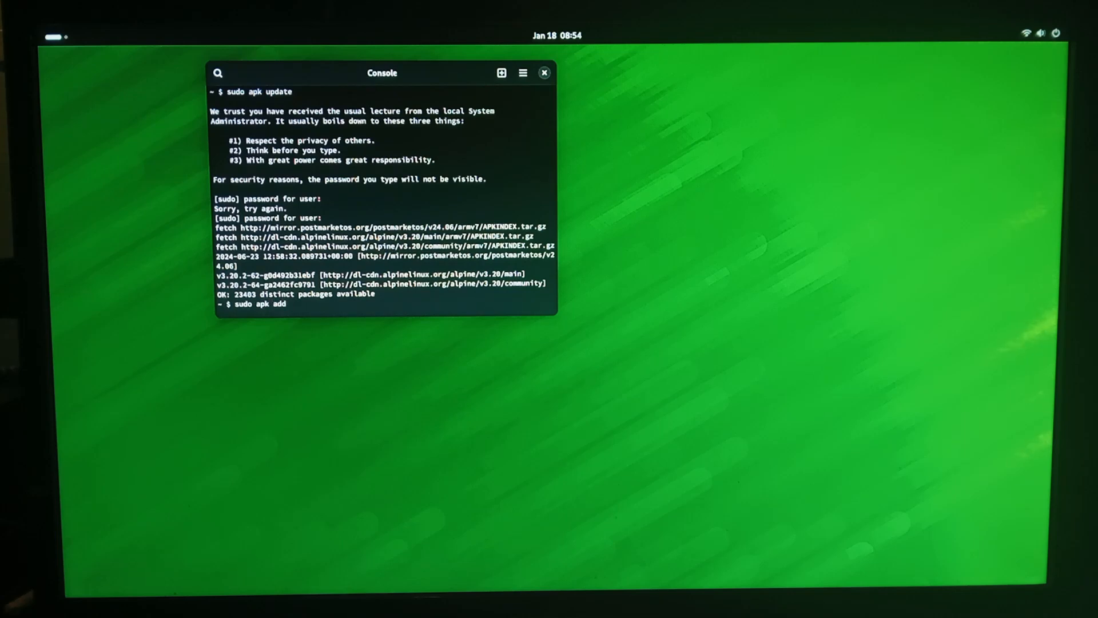
text(chromium)
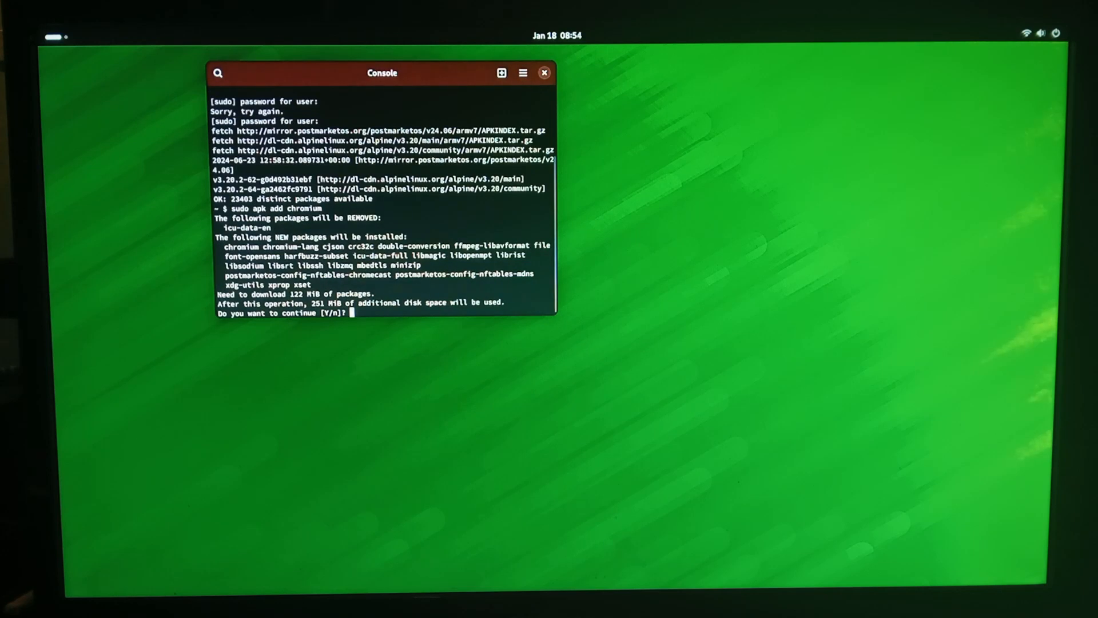
text(y)
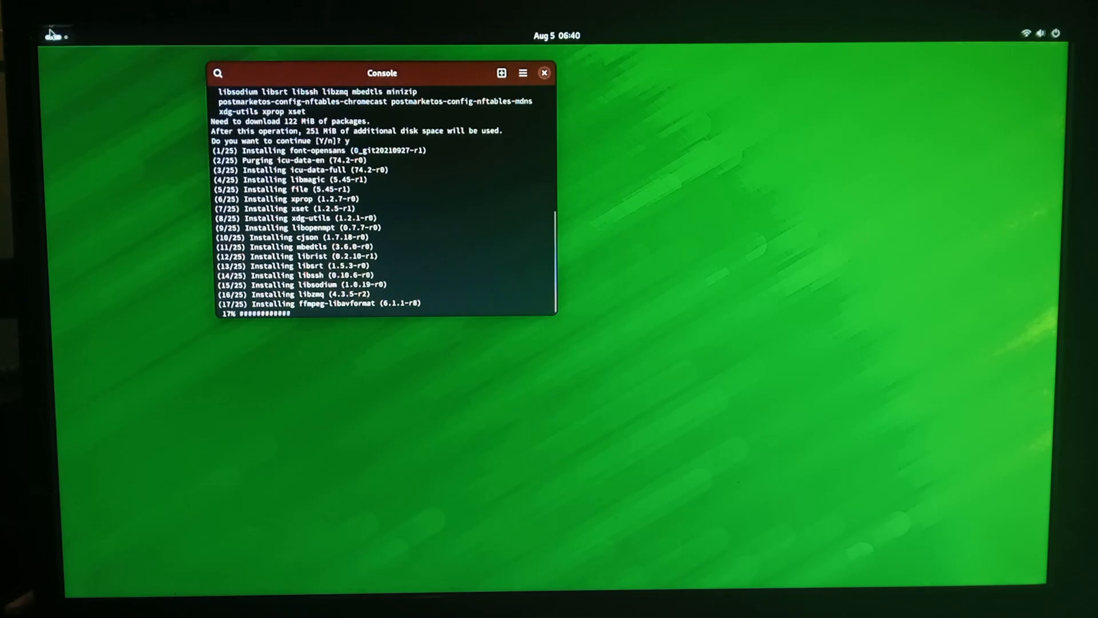
key(Super)
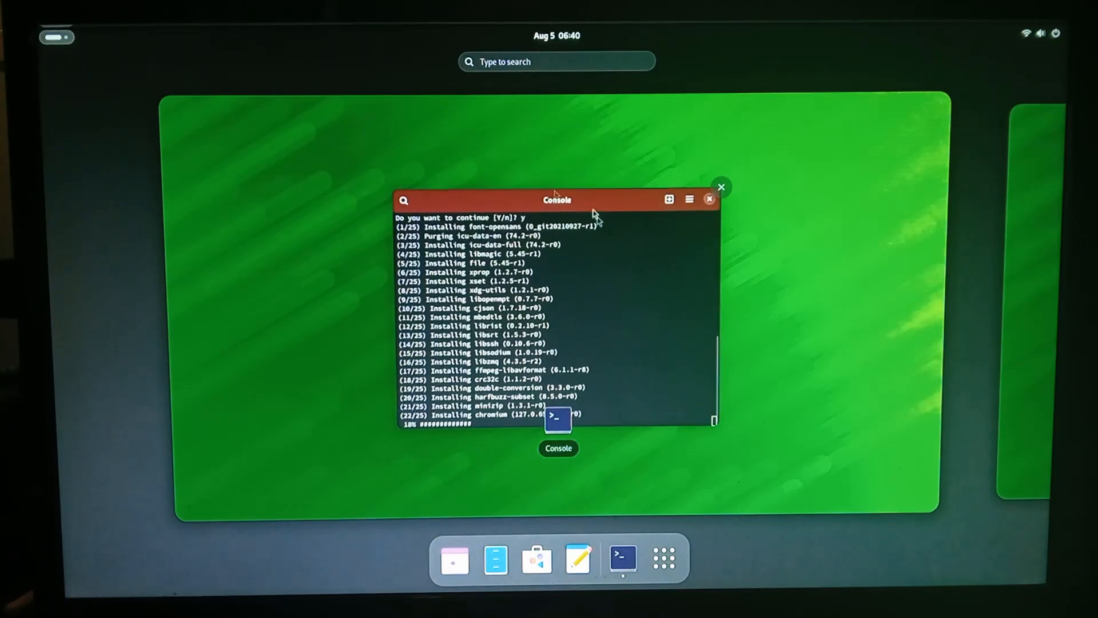
mouse_move(453, 561)
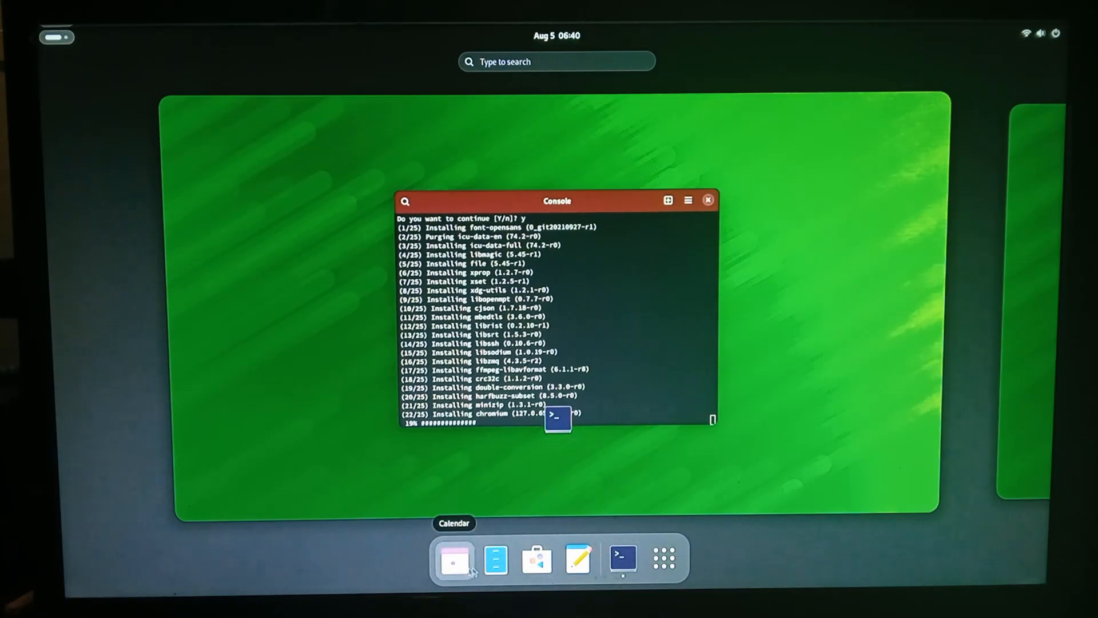
mouse_move(537, 559)
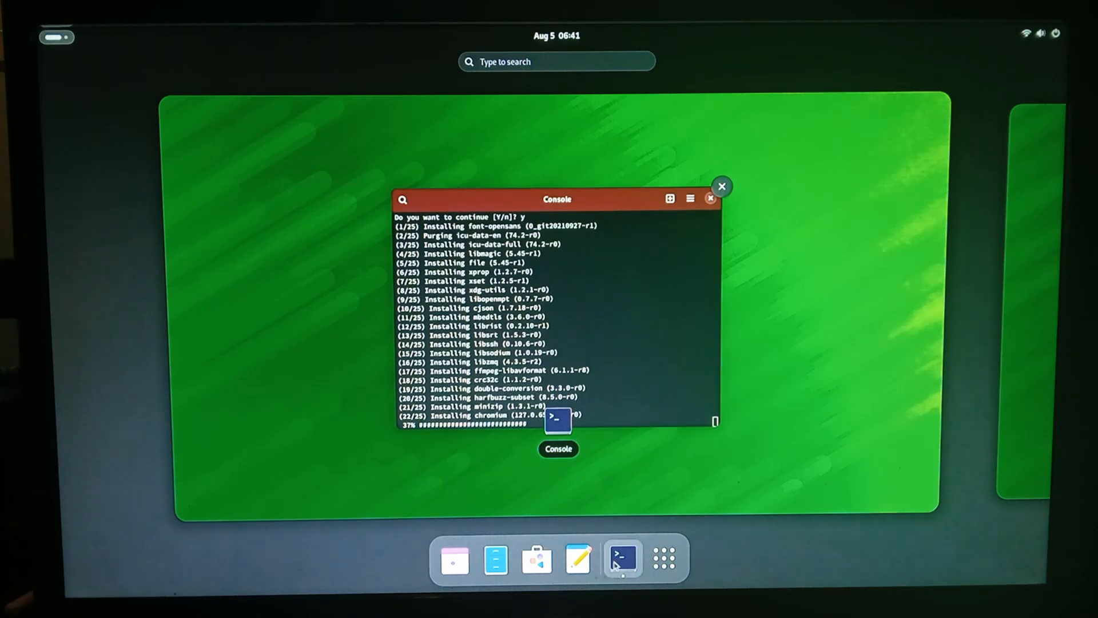
mouse_move(663, 559)
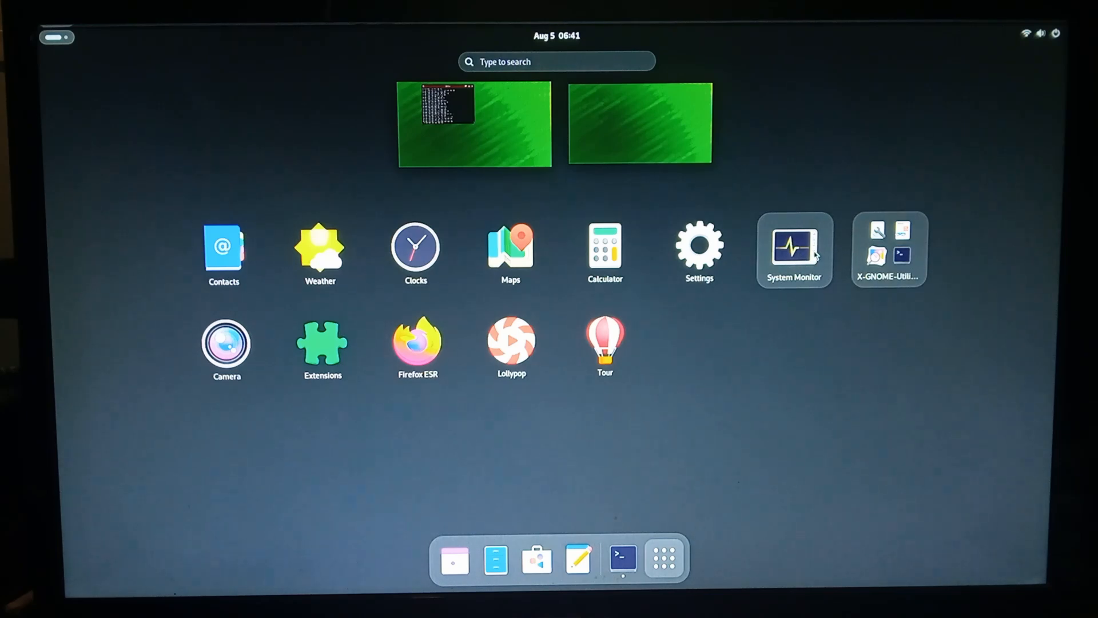
mouse_move(819, 263)
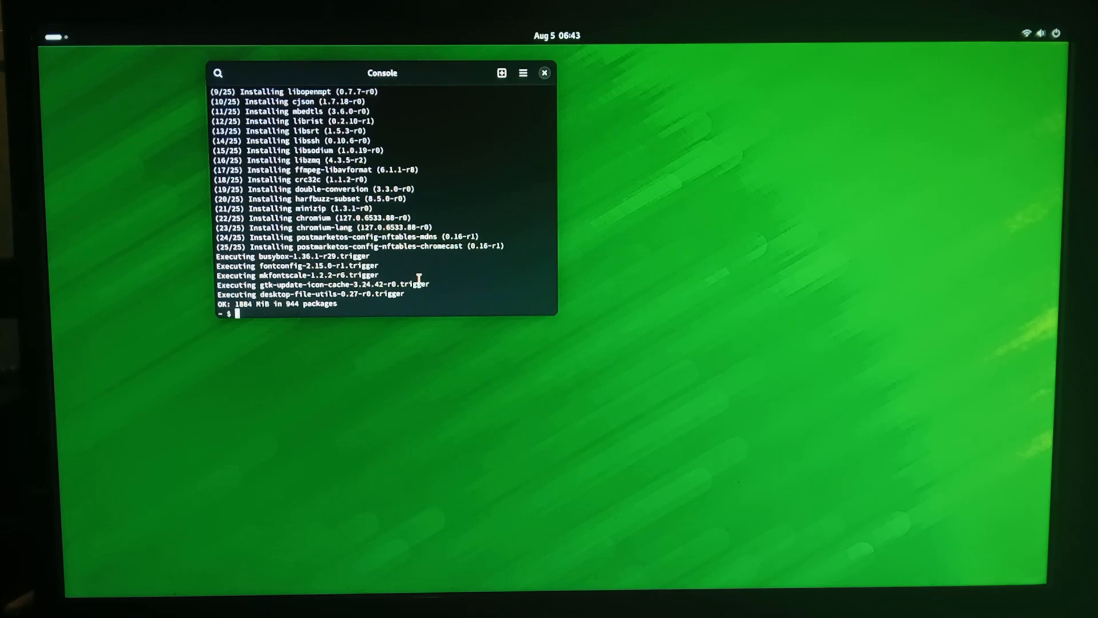
Step: Set a new root password with sudo passwd root, then switch to root with su
text(sudo)
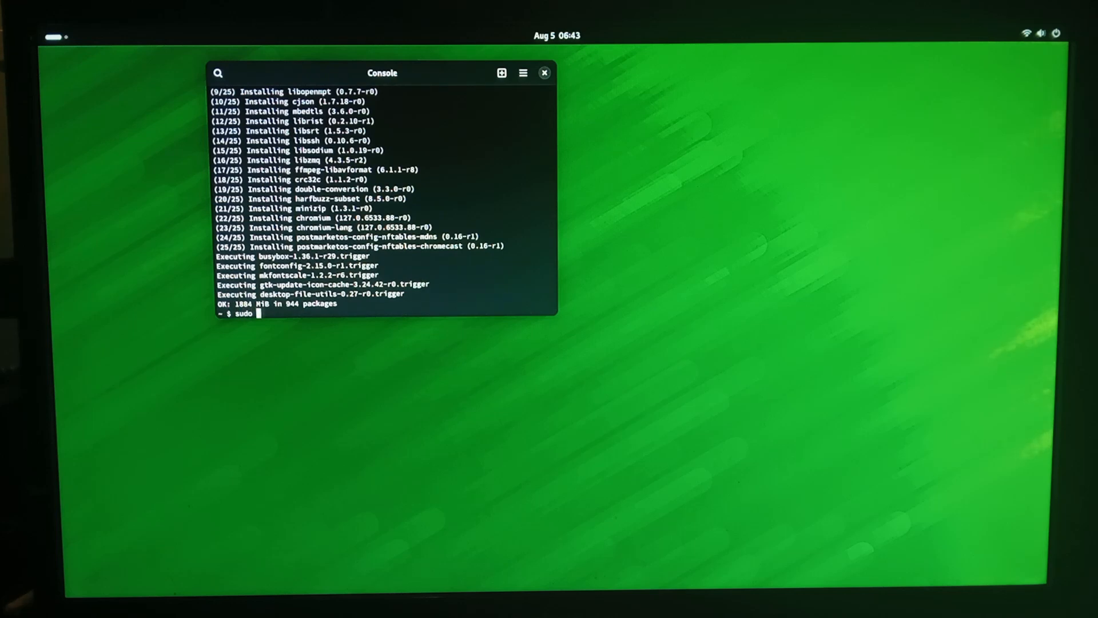
text(passwd root)
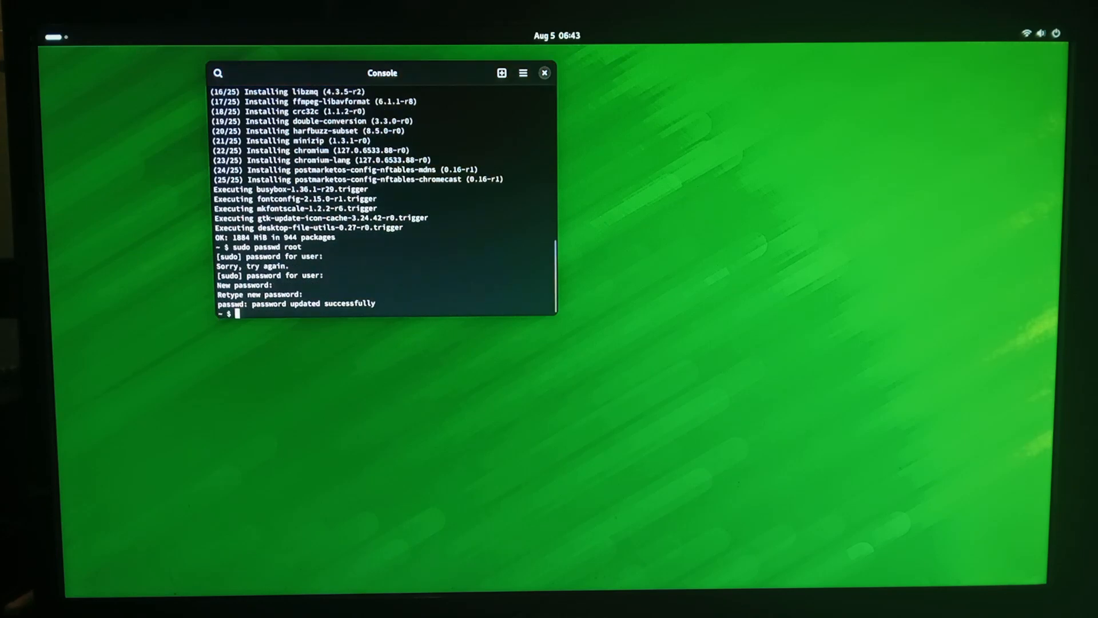
text(su)
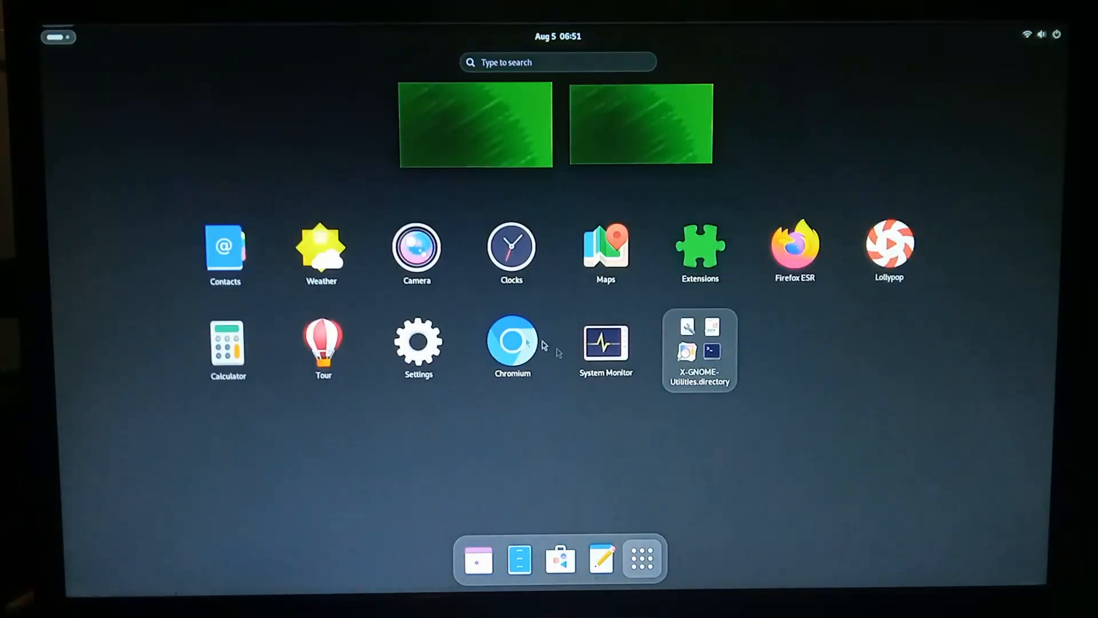
Step: Launch Chromium from the app grid and load YouTube from the New Tab shortcut
click(510, 342)
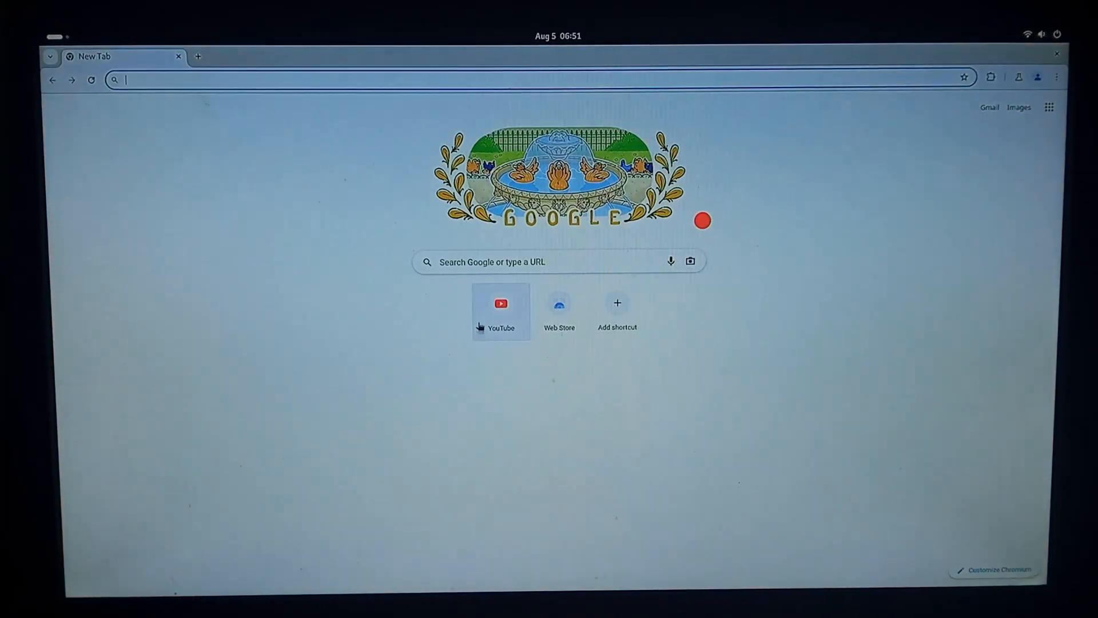
click(500, 304)
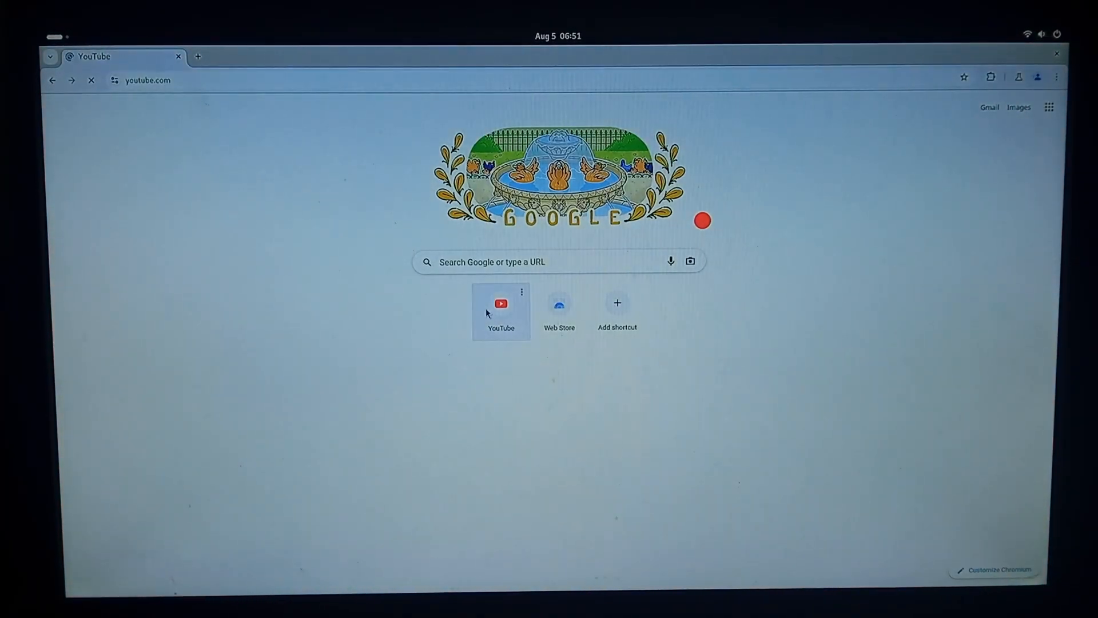
click(500, 303)
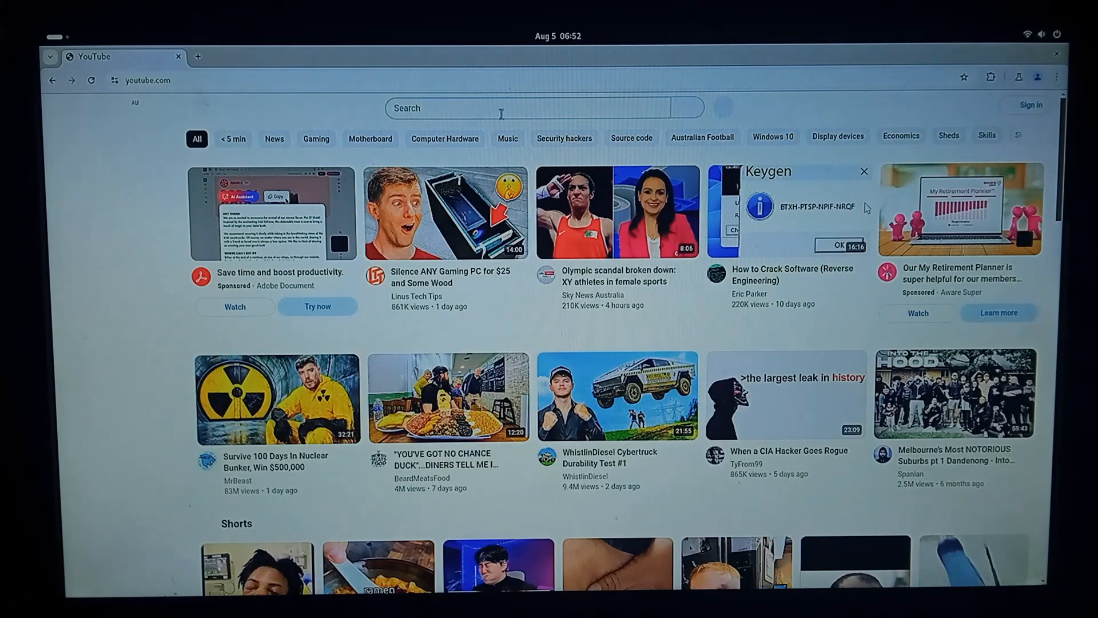
Step: Search YouTube for sjsltech and scroll the results toward the SF2000 Button Swap video
click(60, 109)
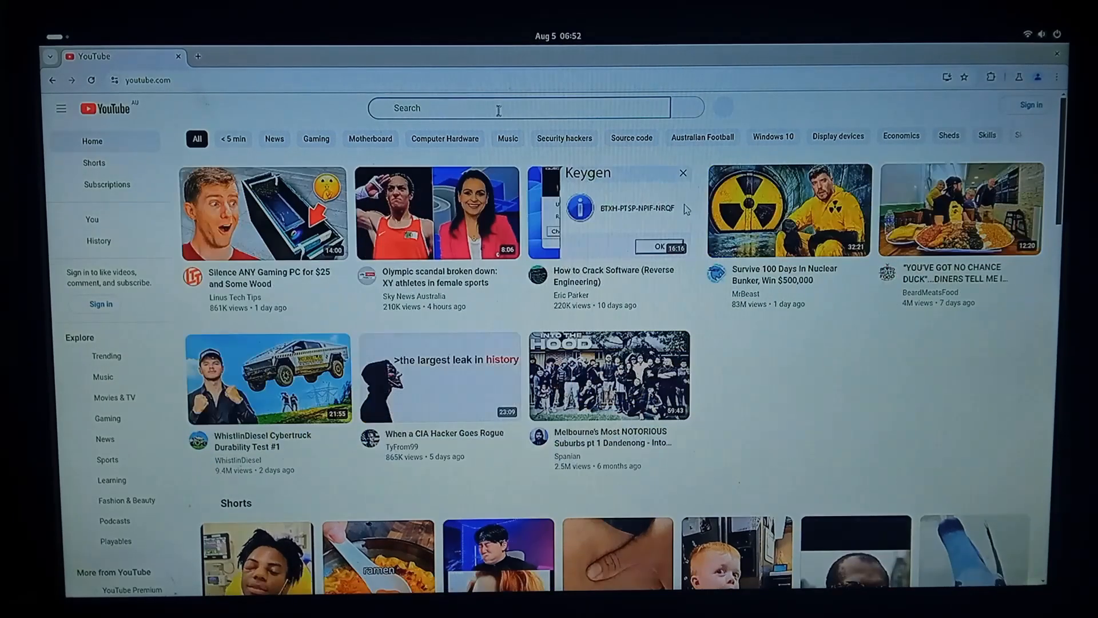
text(sjsltech)
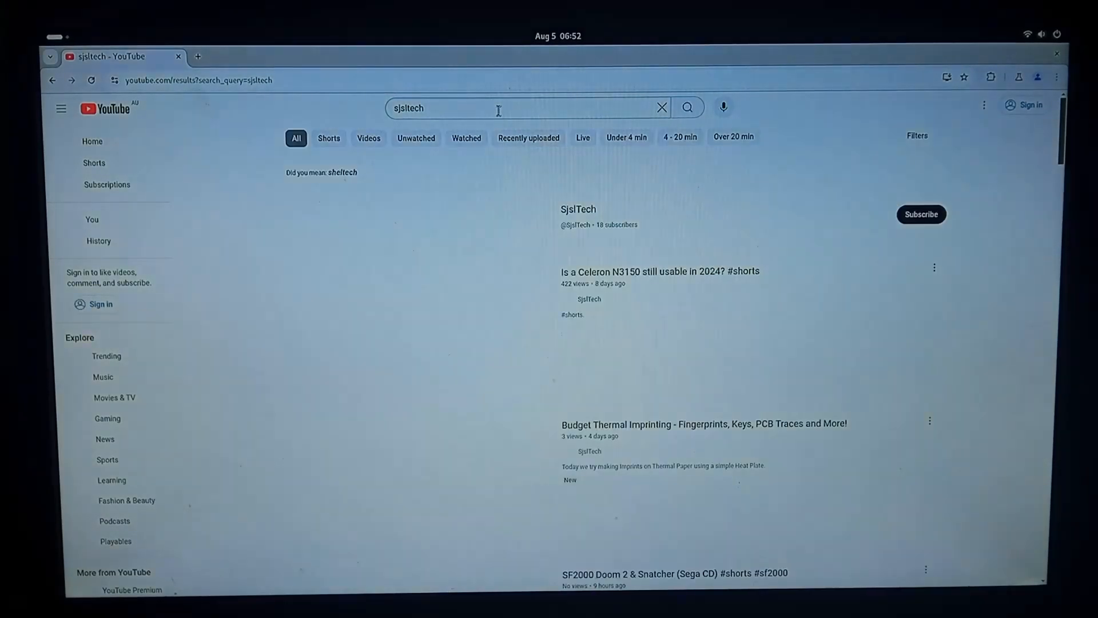
scroll(down, 3)
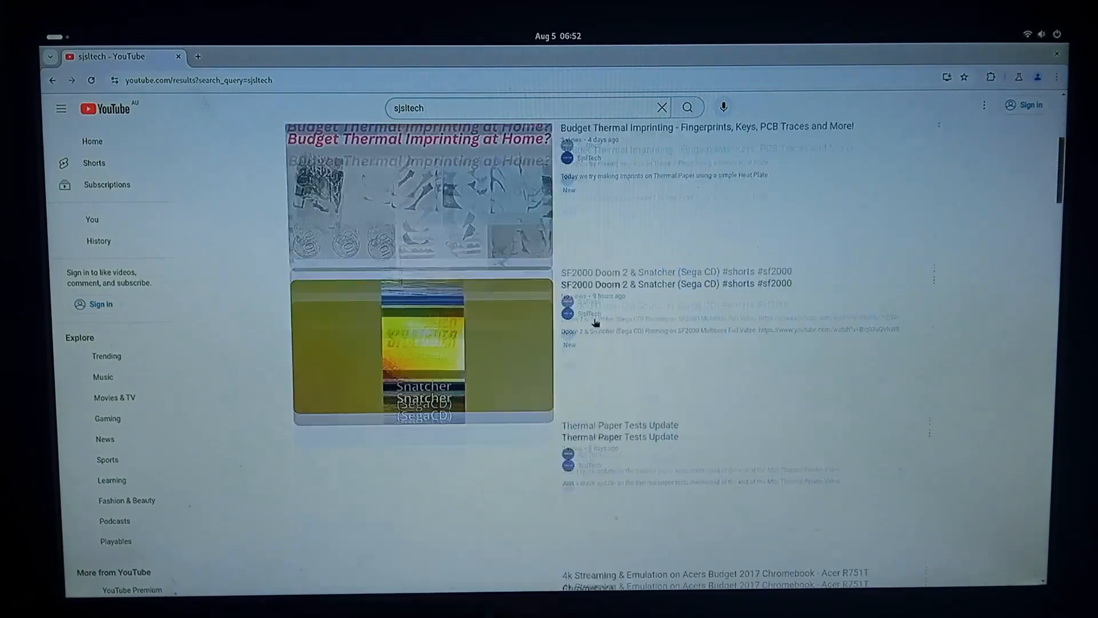
scroll(down, 3)
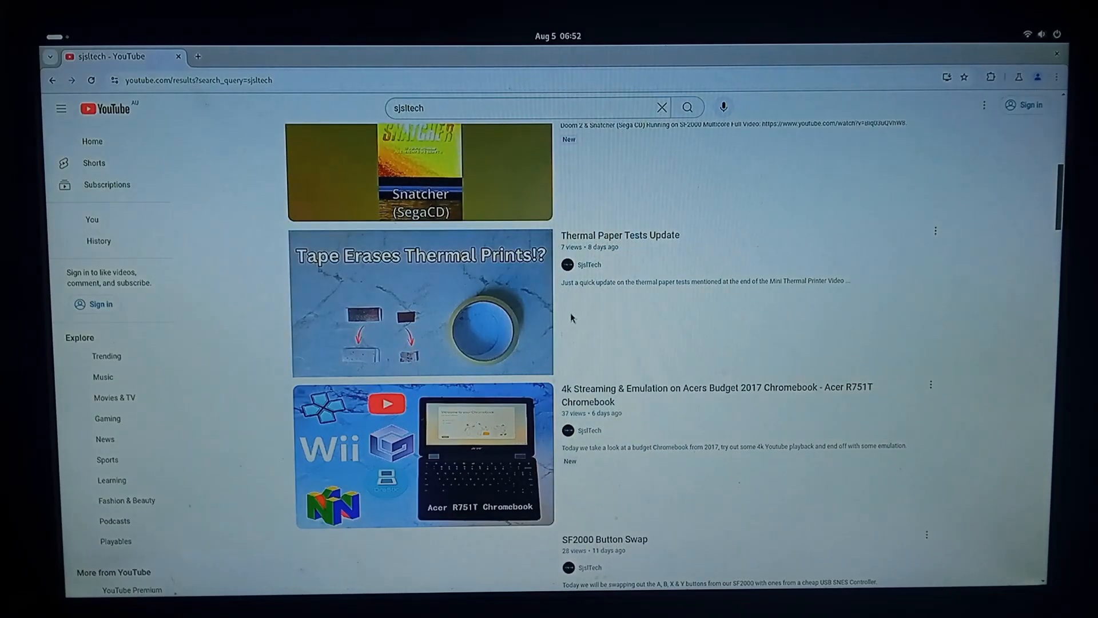
scroll(down, 3)
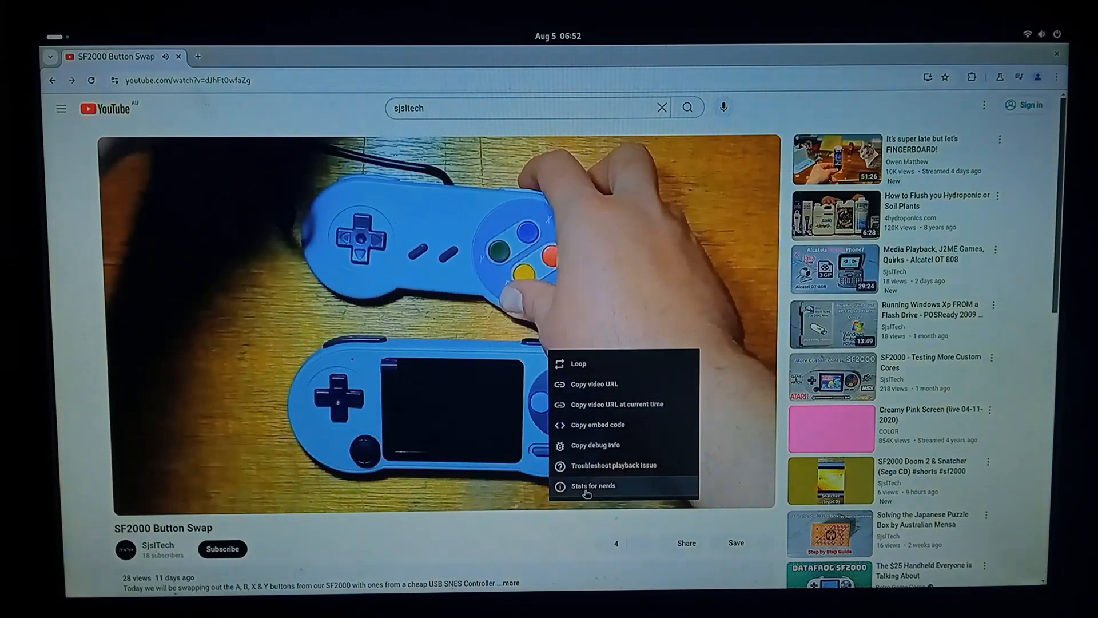
Step: Show Stats for nerds over the SF2000 Button Swap video and watch it full screen
click(593, 485)
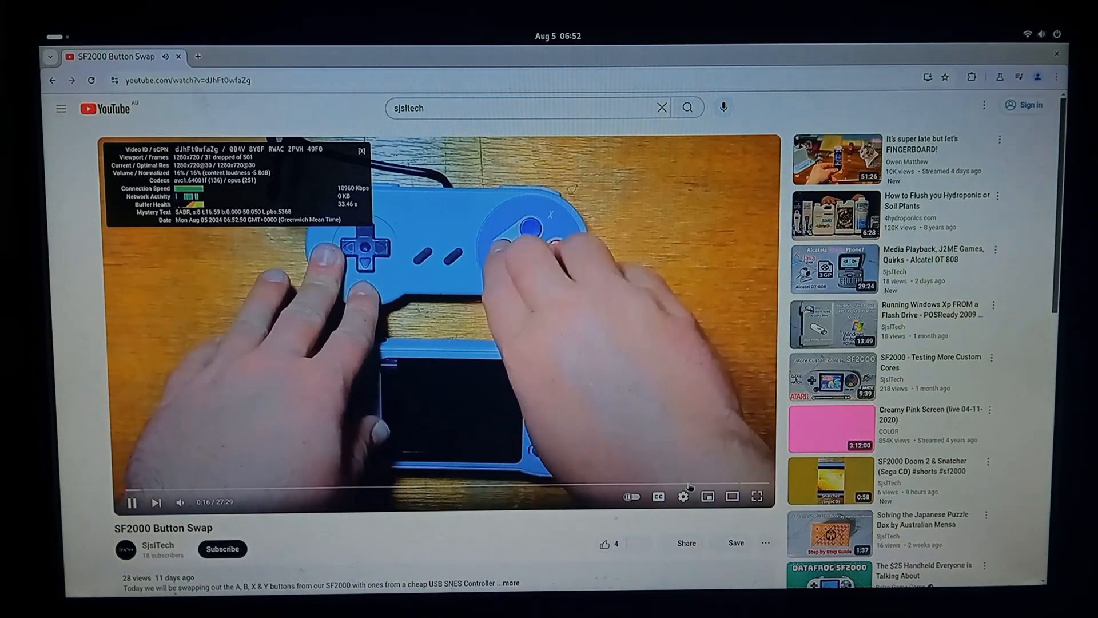
click(683, 497)
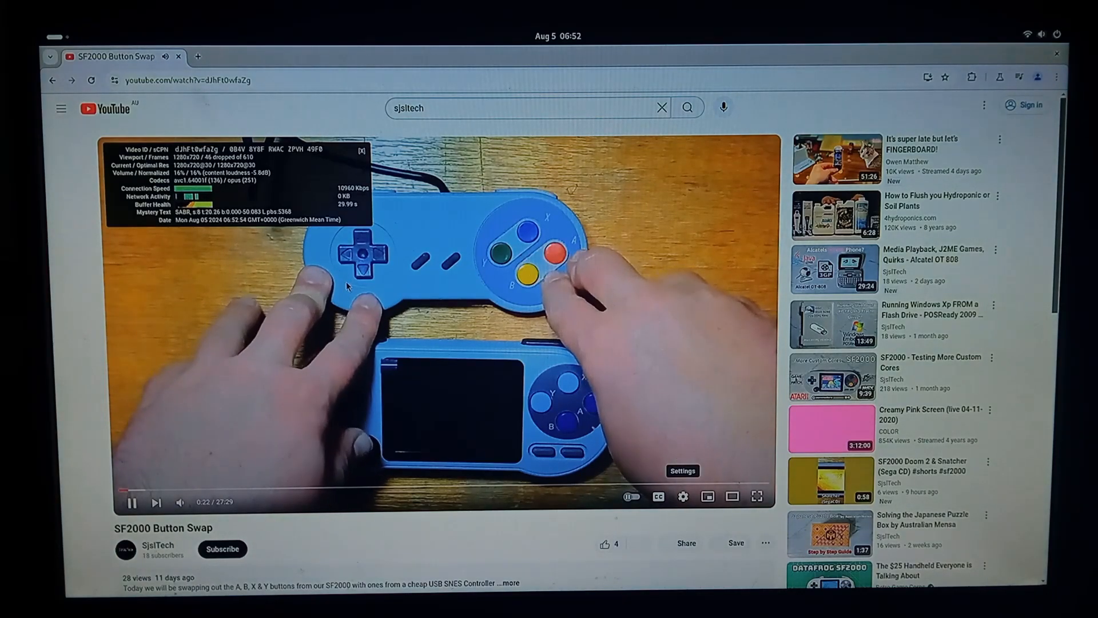
click(755, 495)
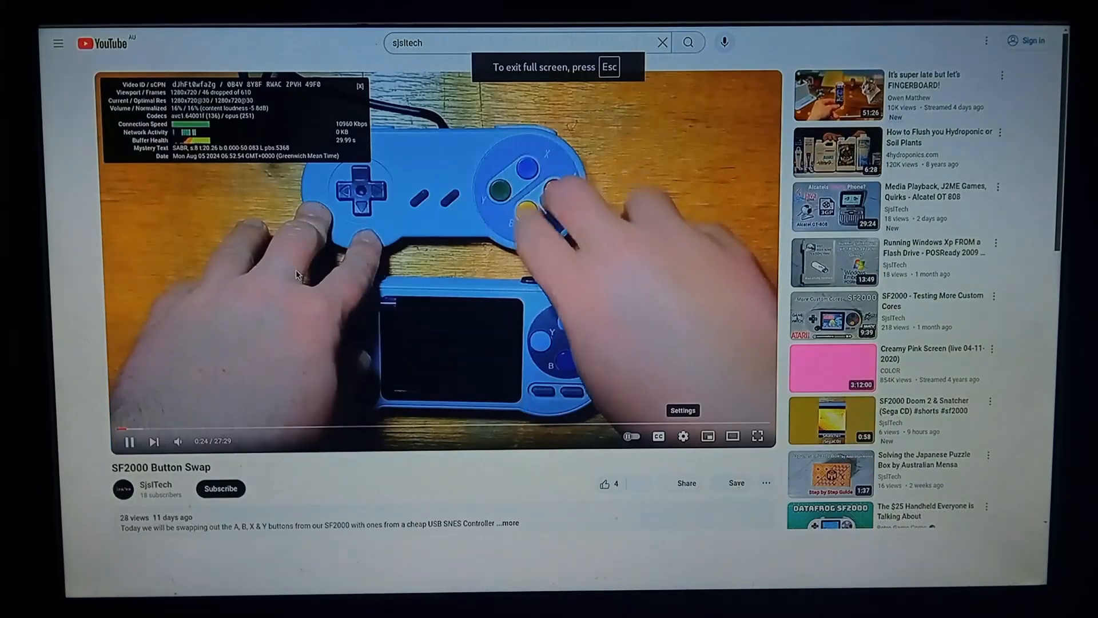
click(756, 436)
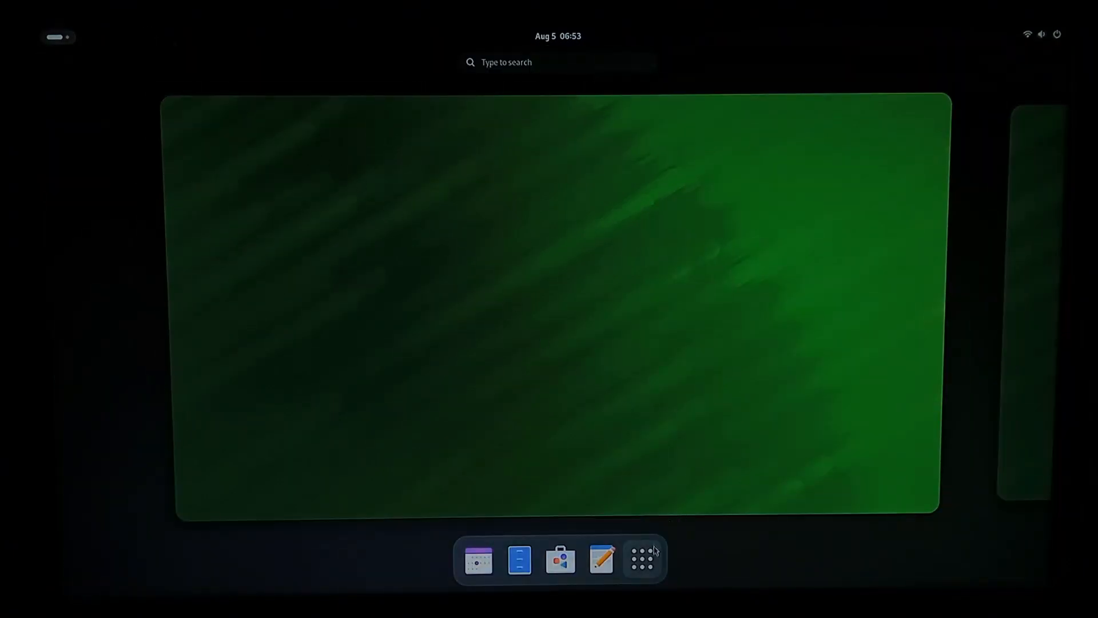
Step: Run sudo apk add pingus in Console, confirming with the password and y to install all 7 packages
click(641, 559)
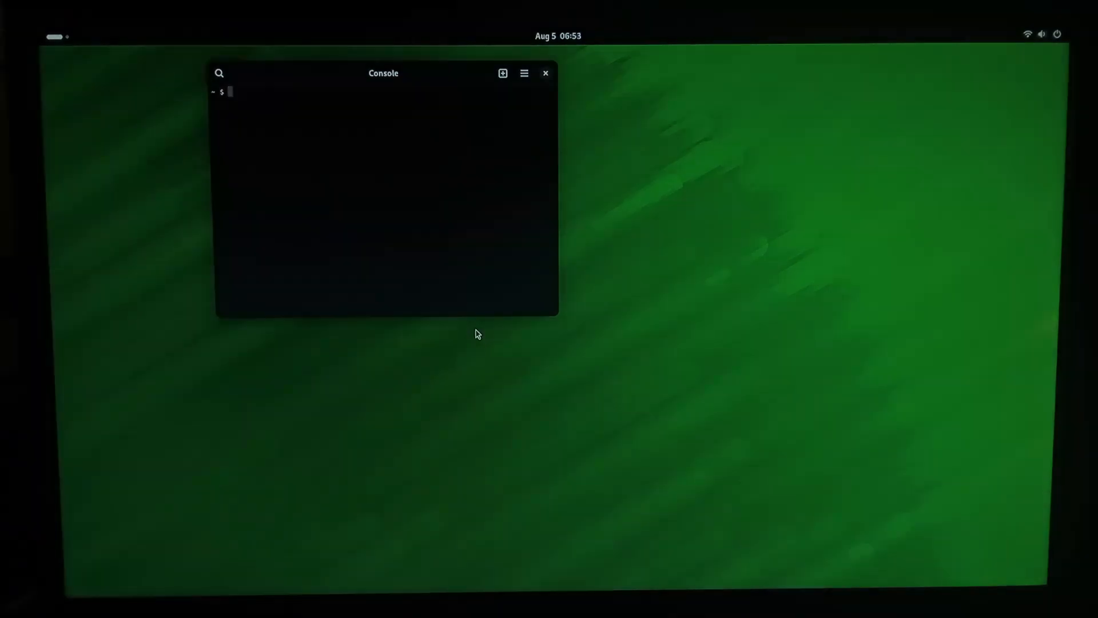
text(sudo apk add pingus)
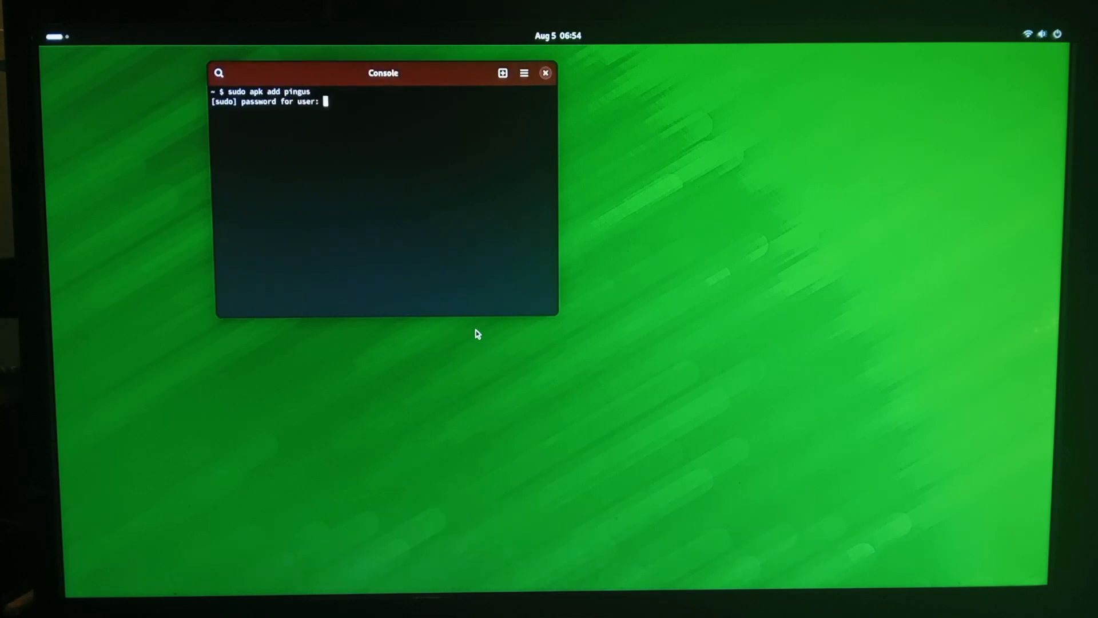
key(Return)
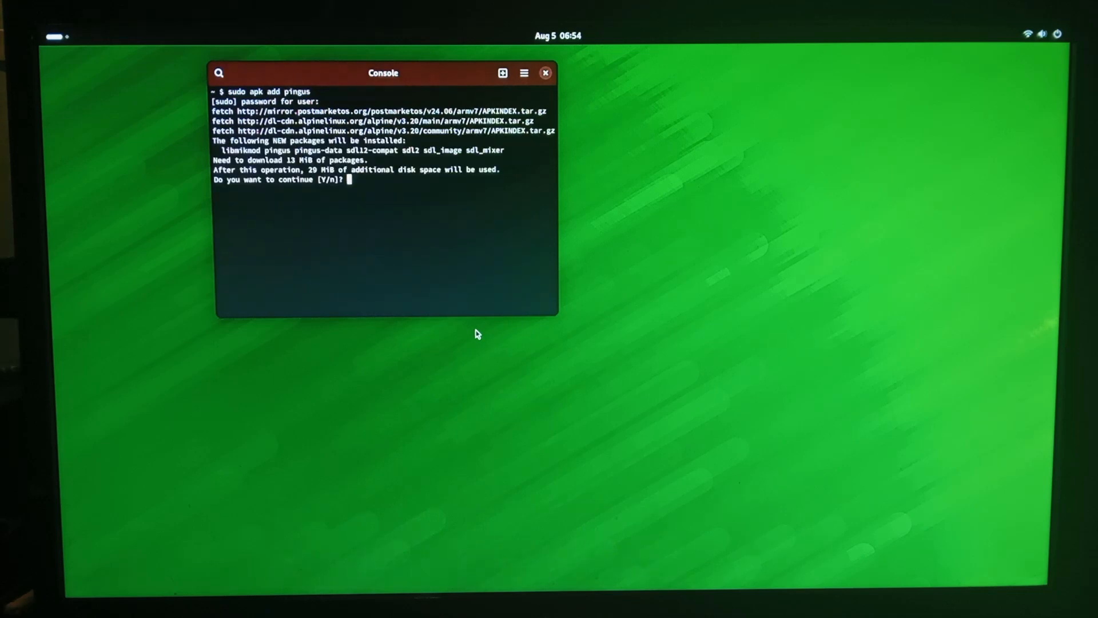
text(y)
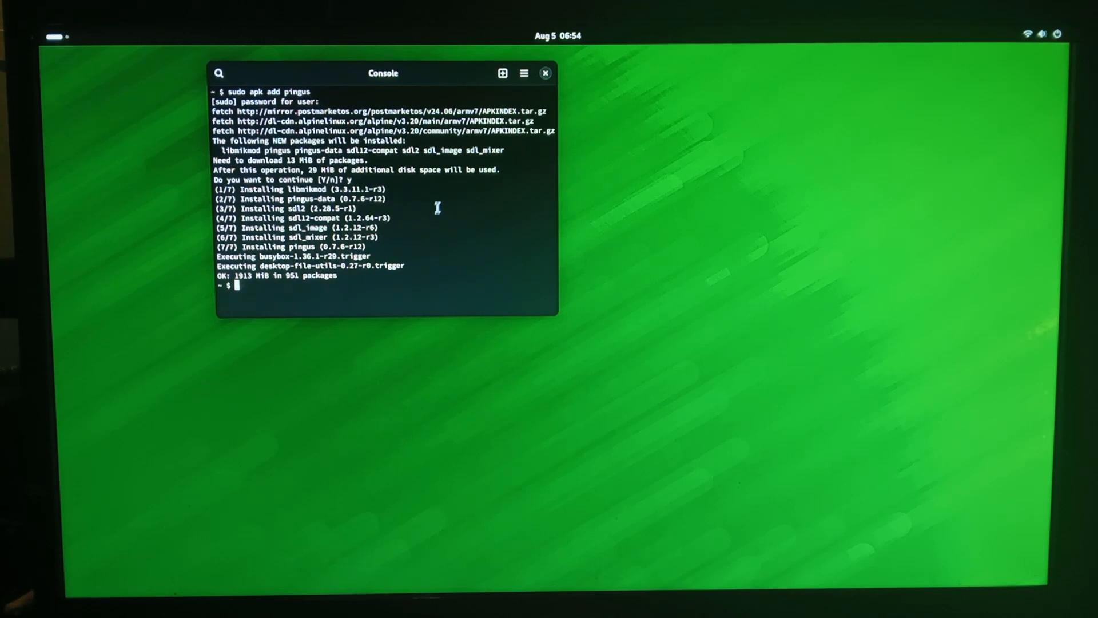
mouse_move(545, 87)
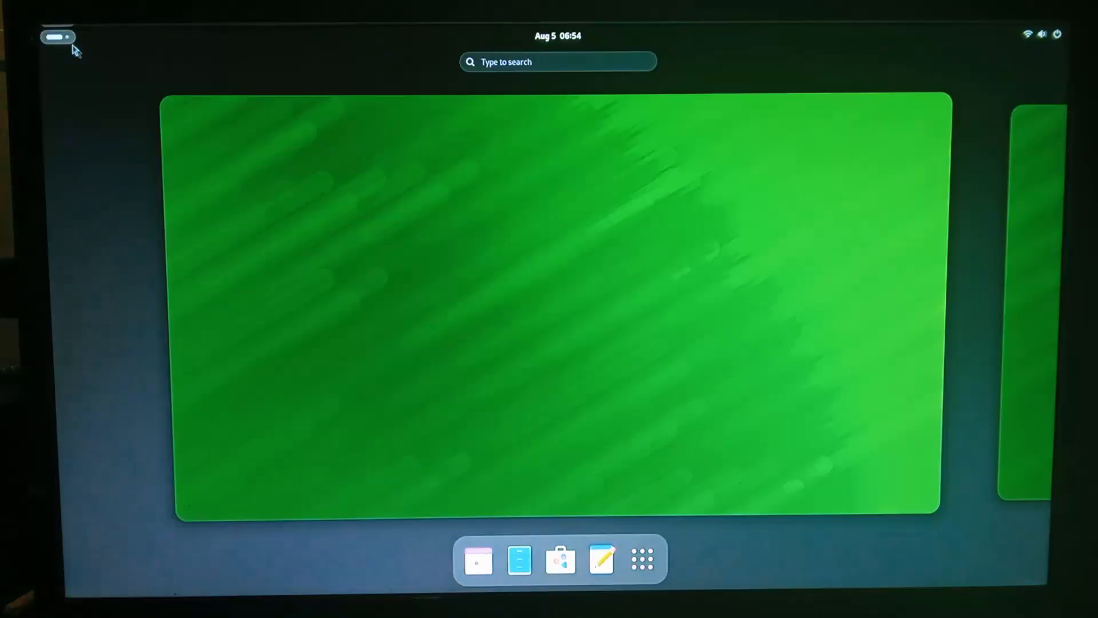
Step: Launch Pingus 0.7.6 from the overview and bring up its Option Menu
click(642, 559)
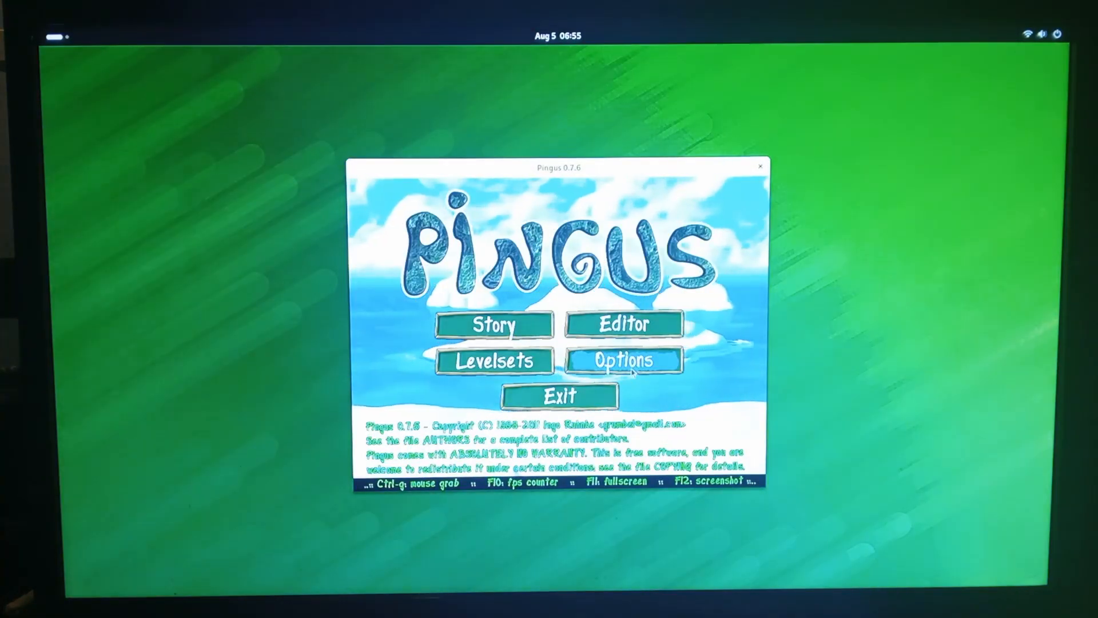
click(622, 360)
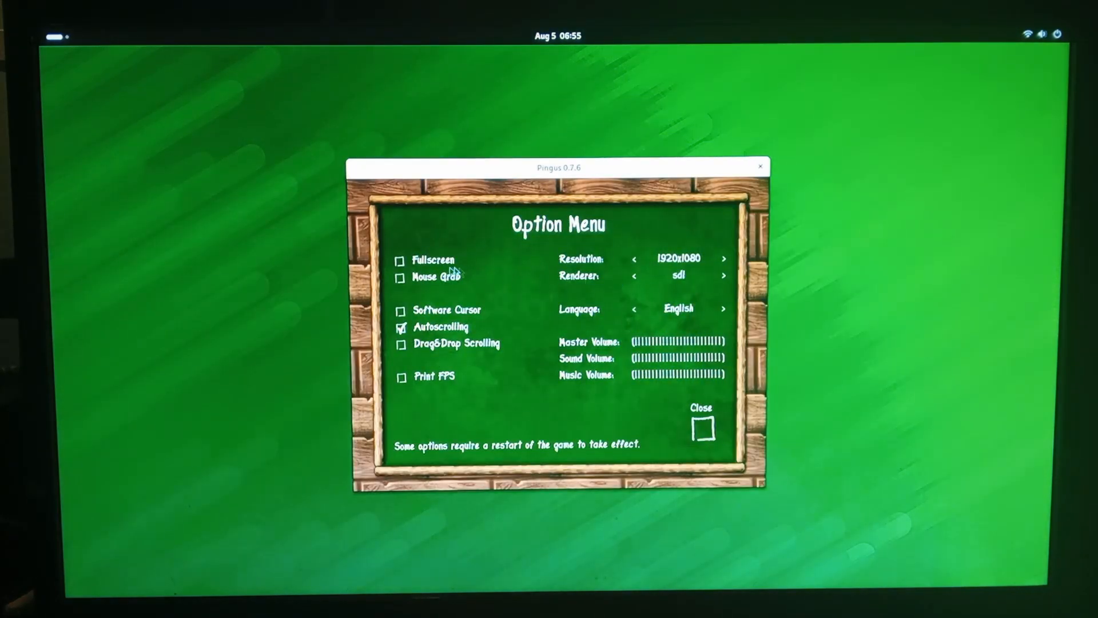
Step: Enable Fullscreen and Print FPS in the Pingus options and close back to the main menu
click(400, 259)
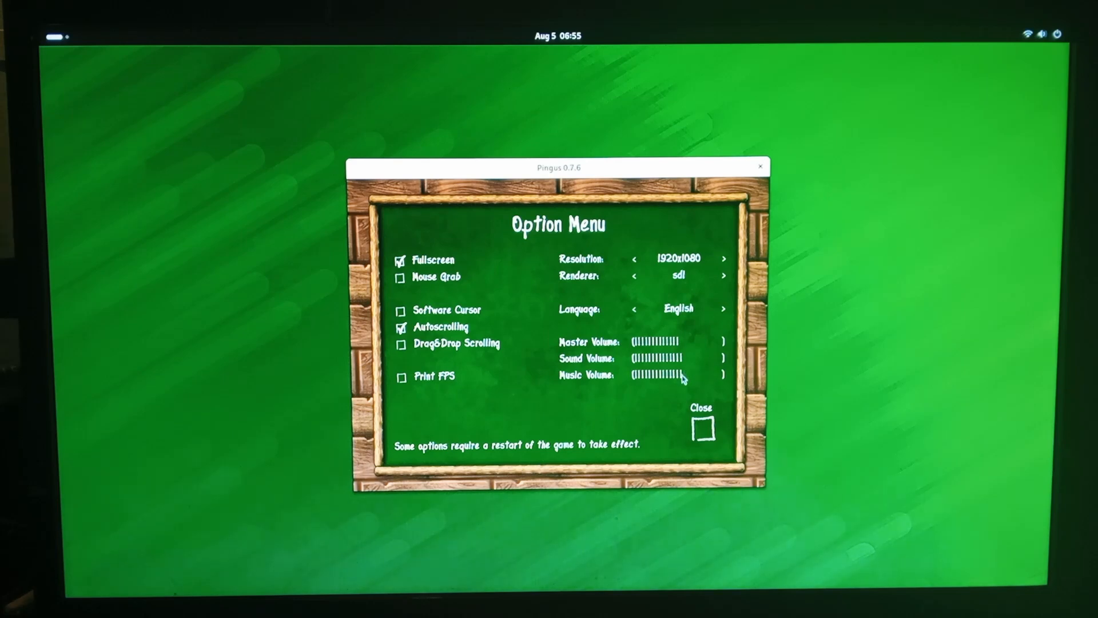
click(703, 426)
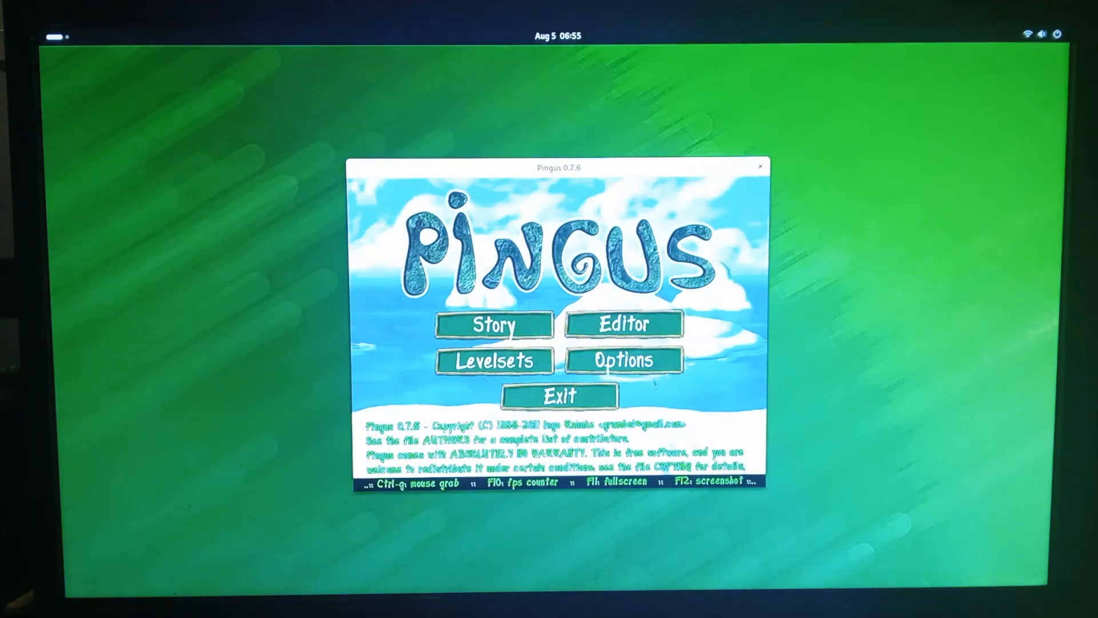
click(622, 360)
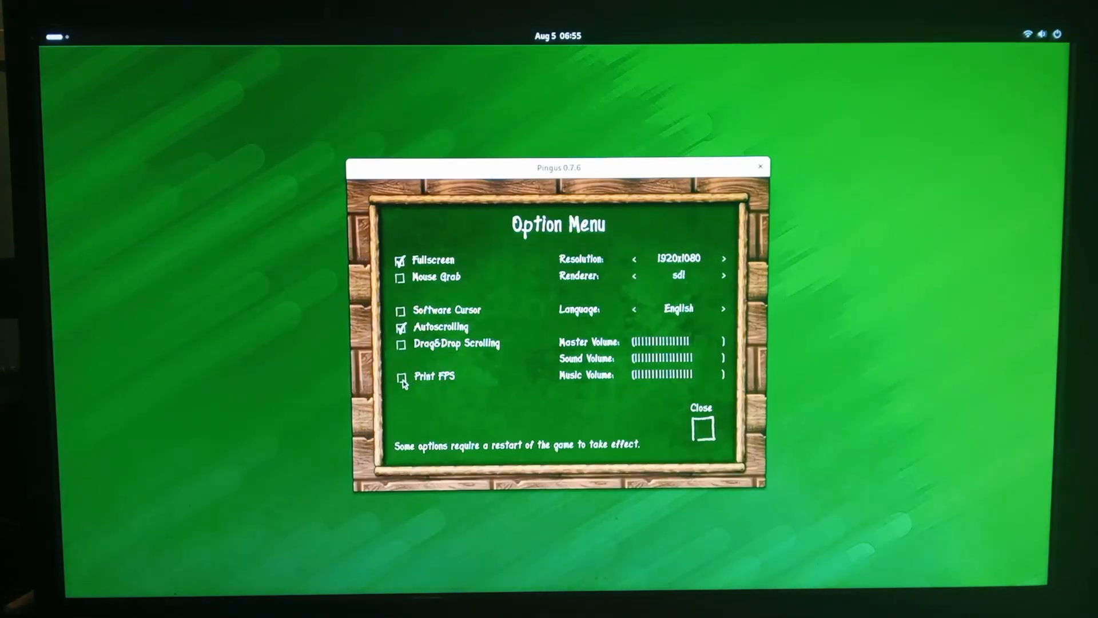
click(400, 375)
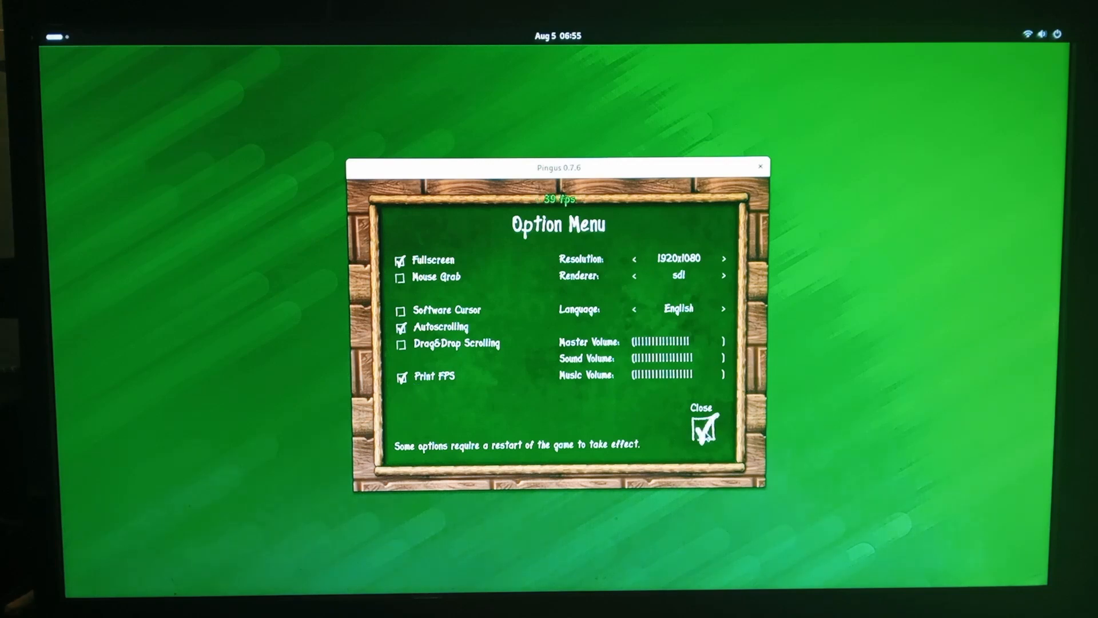
click(701, 423)
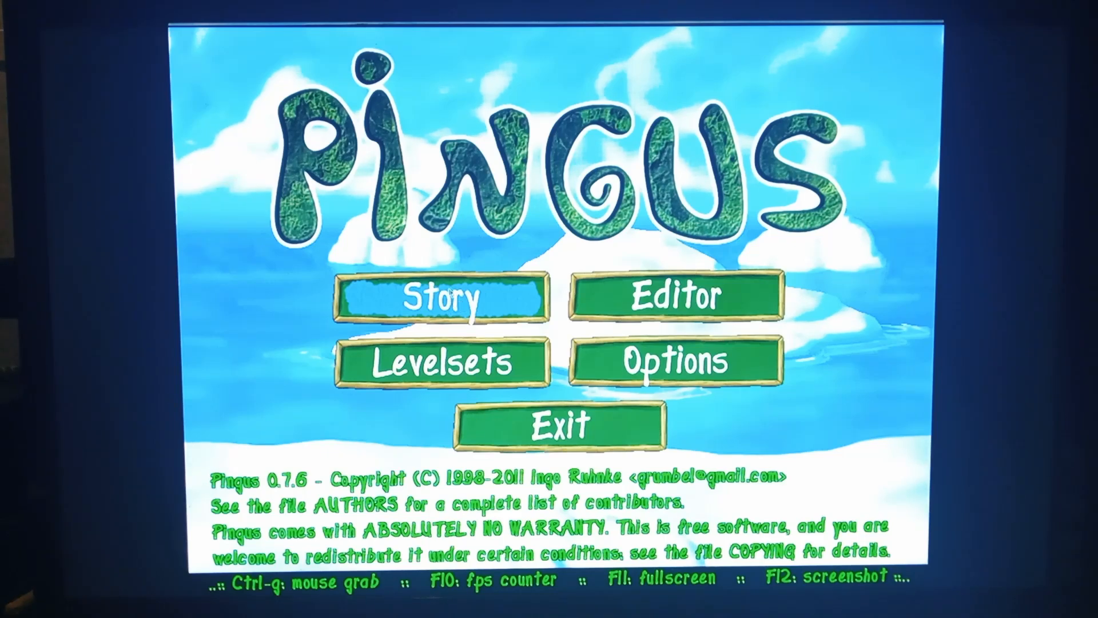
Step: Start Story mode and advance through The Journey Begins pages into the first level
click(441, 295)
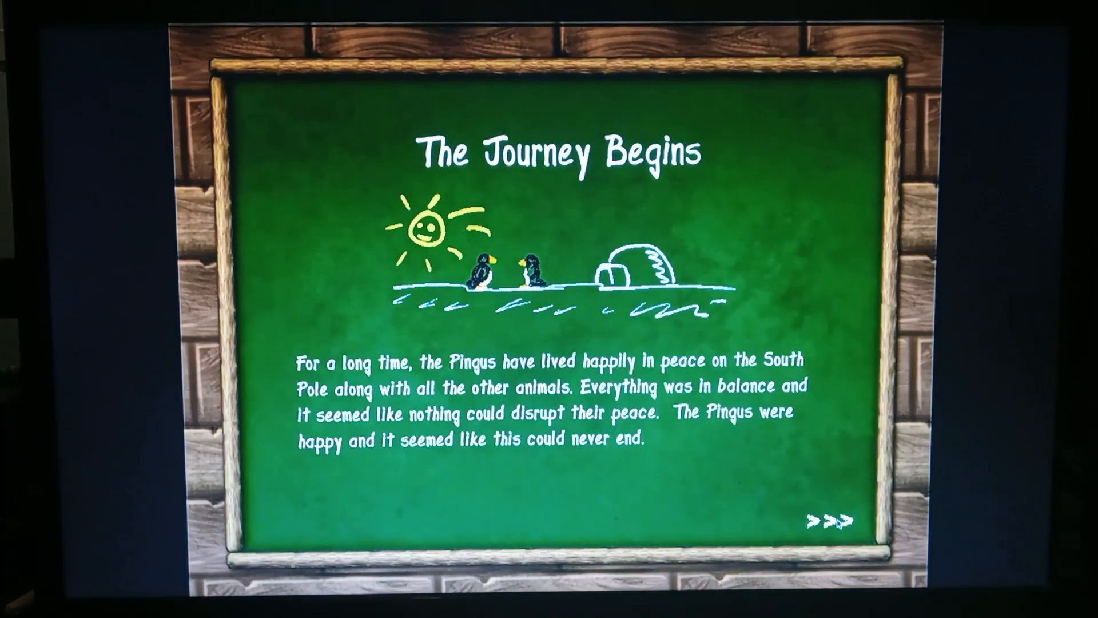
click(831, 521)
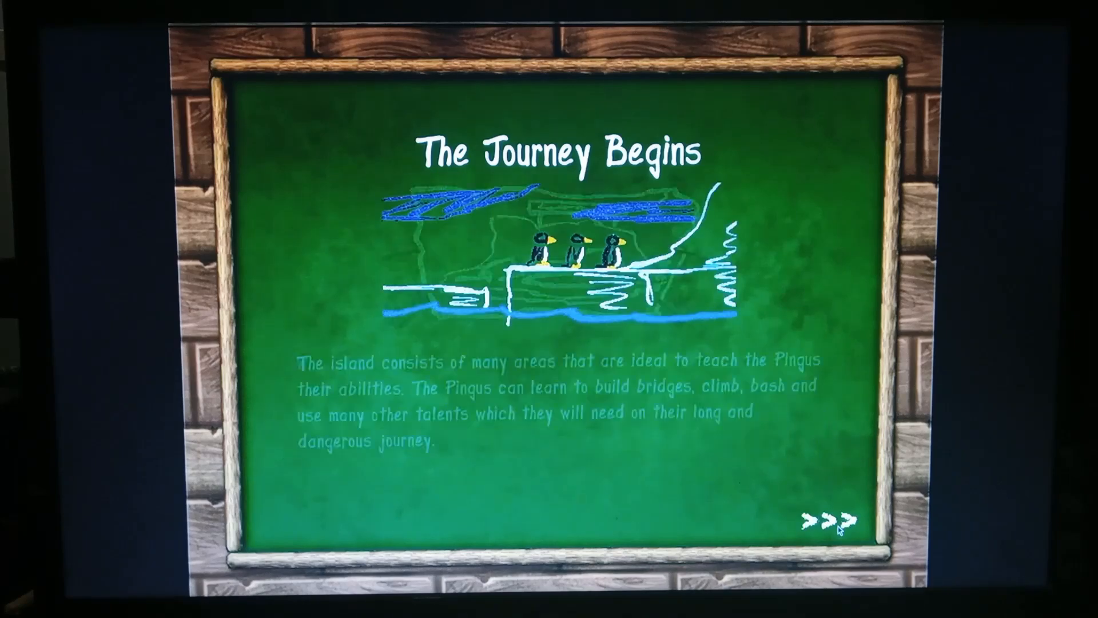
click(838, 519)
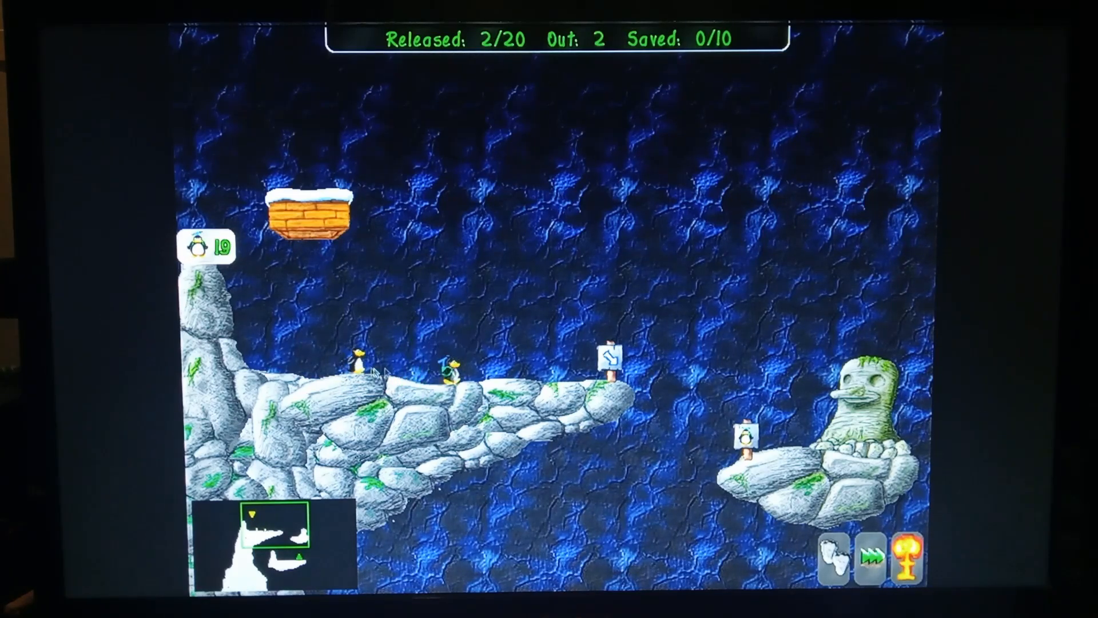
Step: Play through Float or Die saving 14 pingus, then accept the Success screen
click(870, 558)
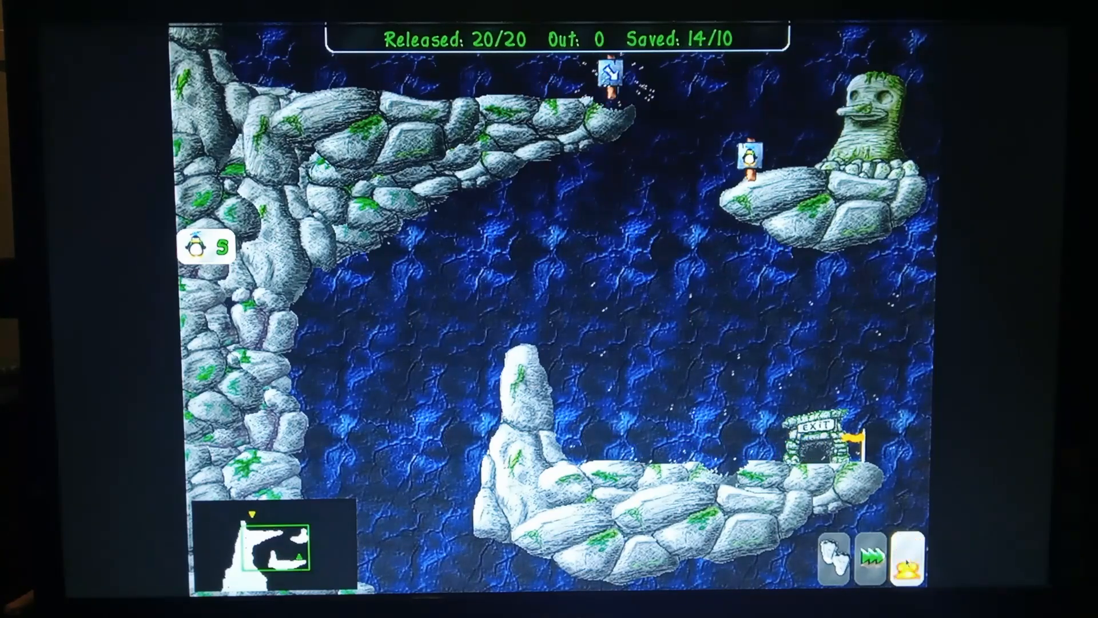
click(907, 558)
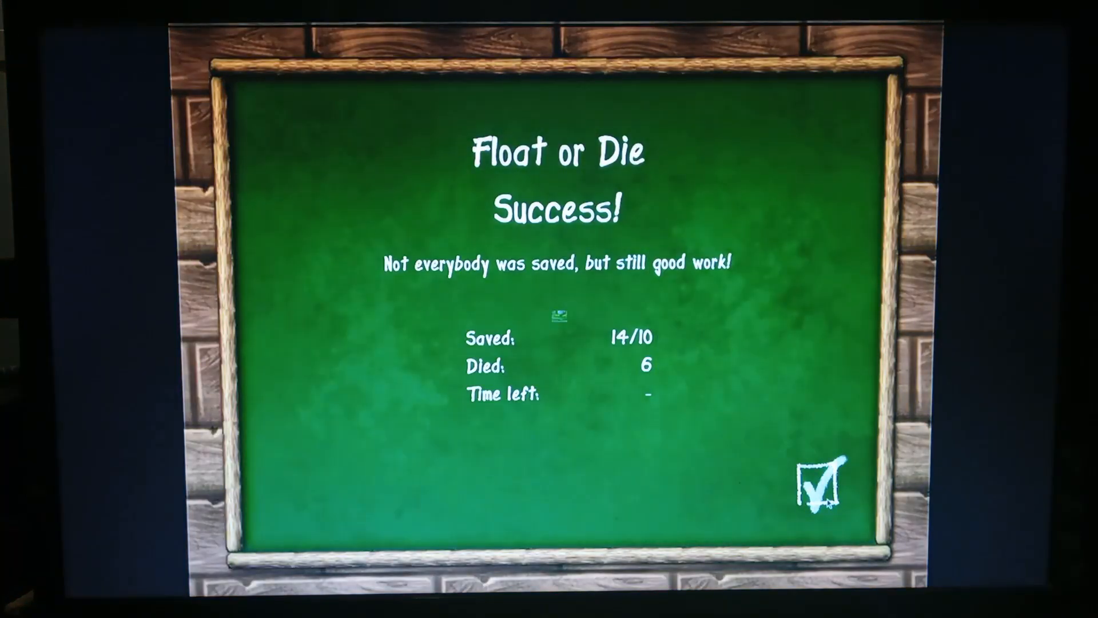
click(828, 483)
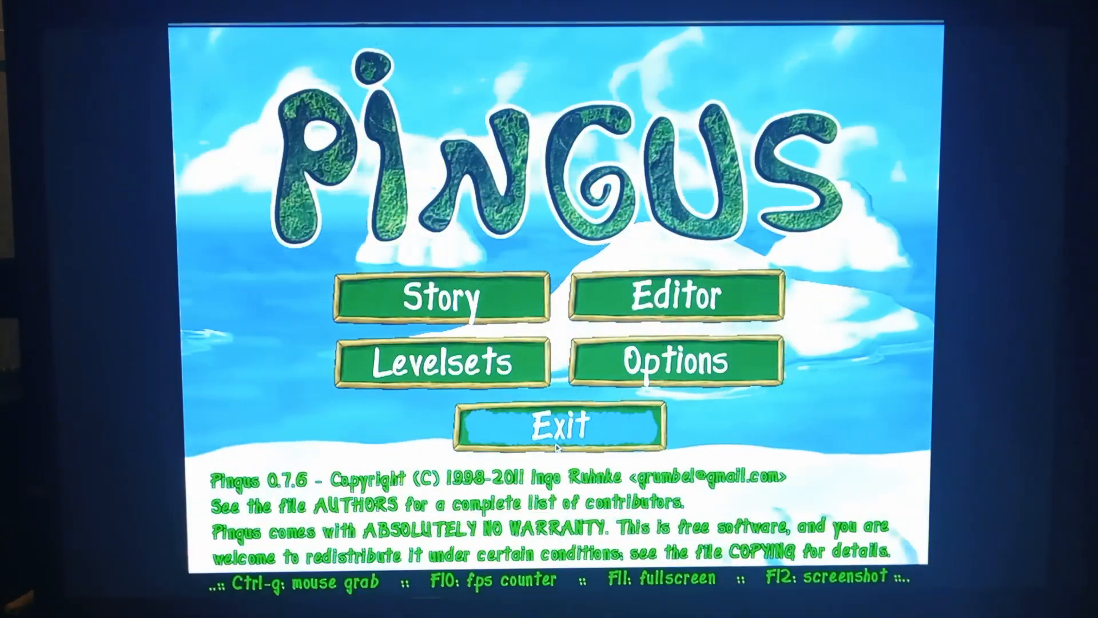
Step: Exit Pingus and launch a fresh Console window from the dash
click(556, 427)
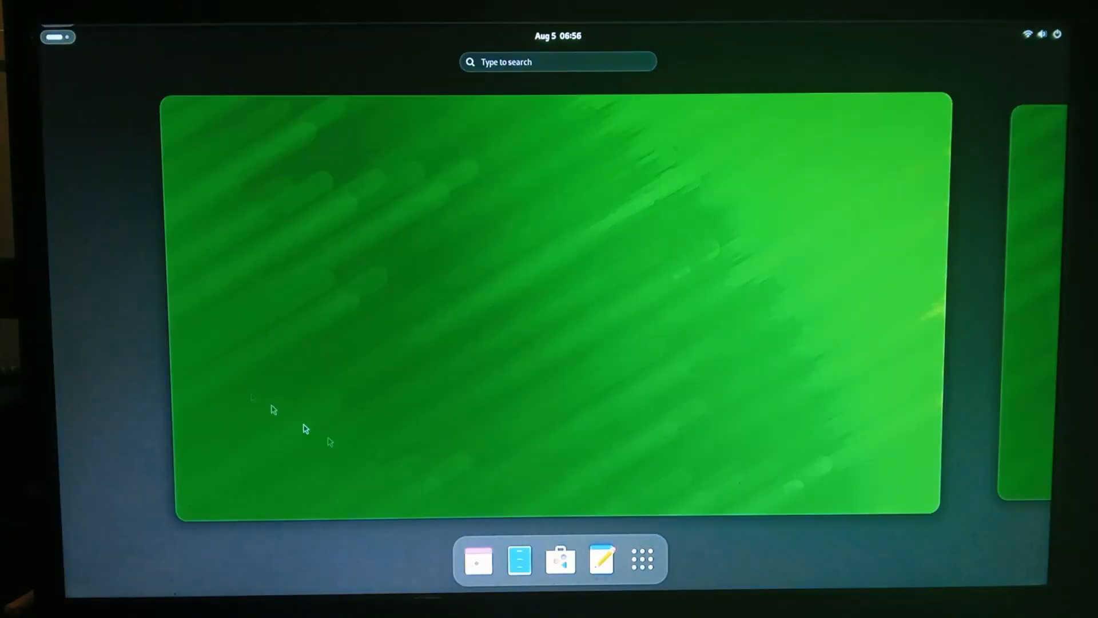
click(642, 559)
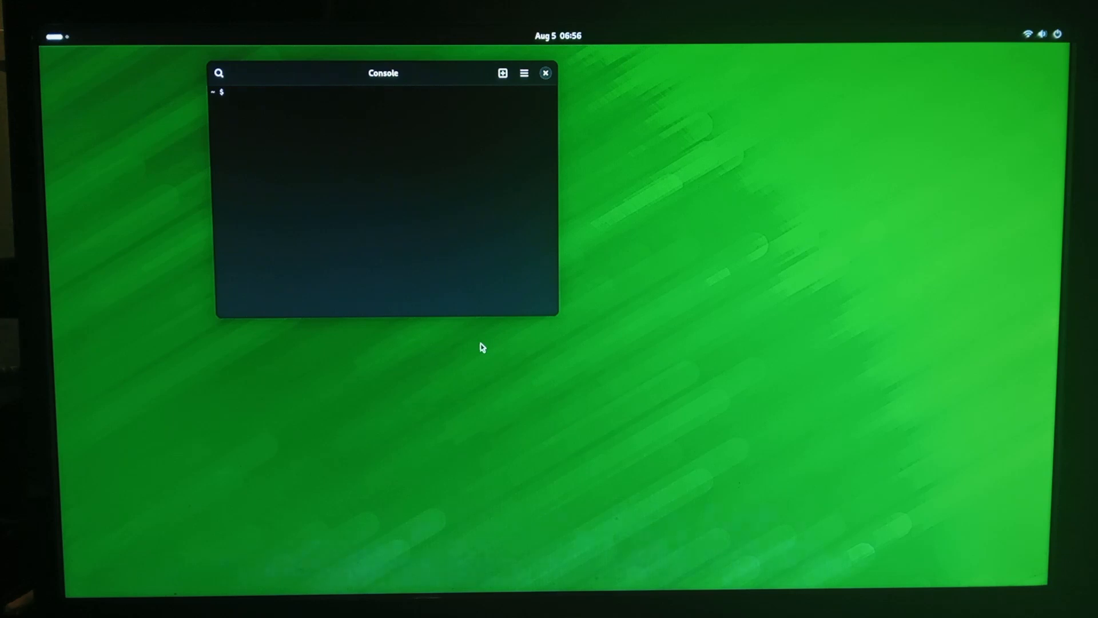
Step: Run flatpak install dosbox and answer n at the Flathub ref prompt, leaving a No ref chosen error
text(flatpak insta)
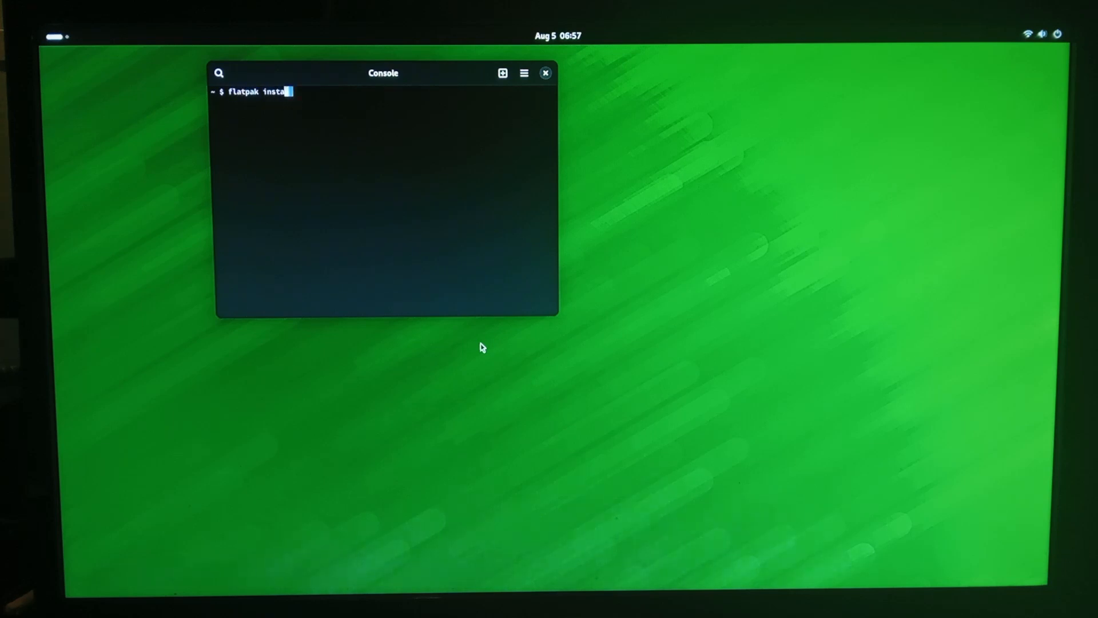
text(ll dosbox)
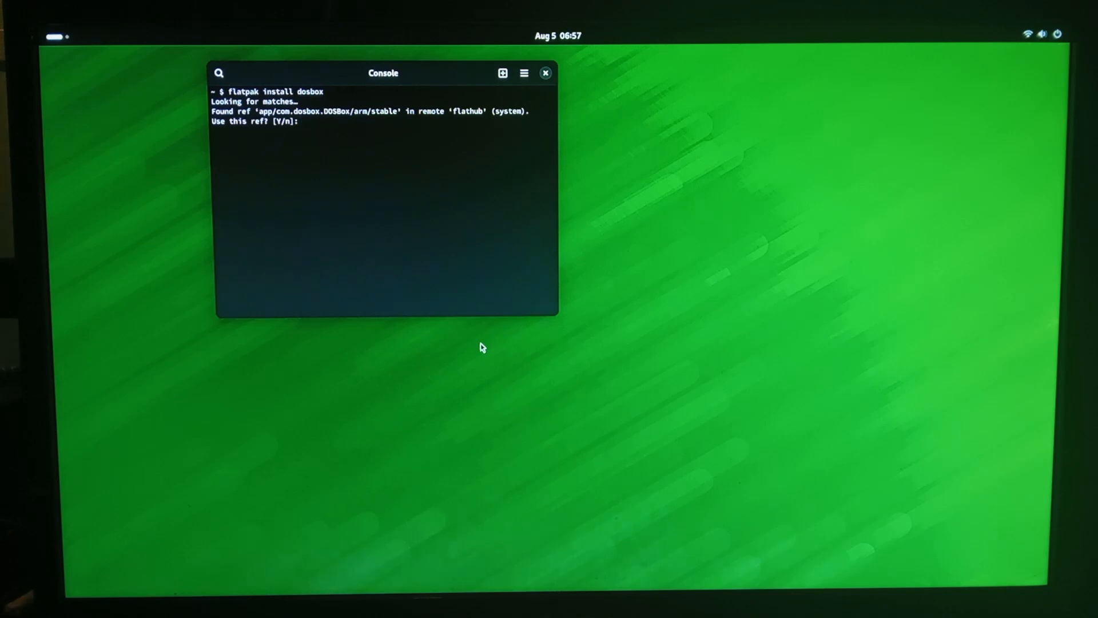
mouse_move(454, 278)
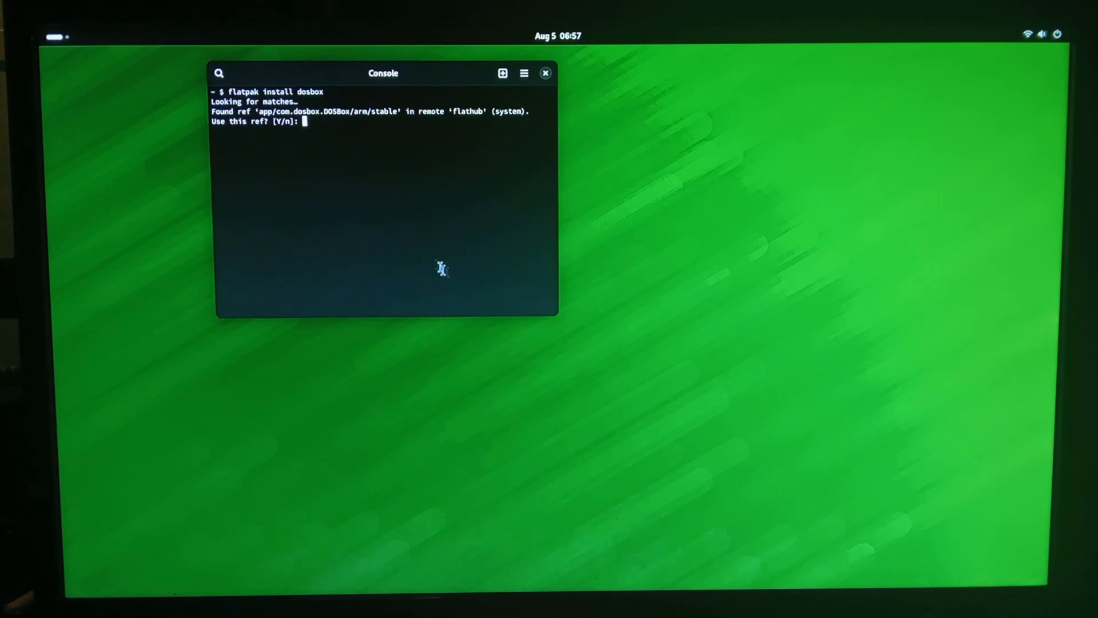
mouse_move(420, 179)
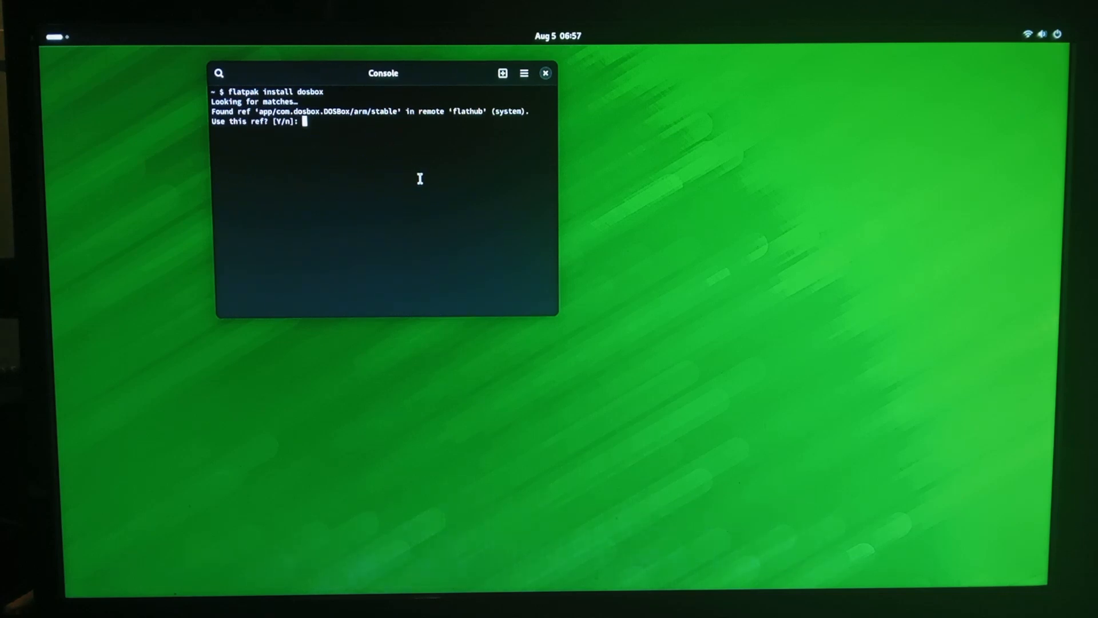
text(n)
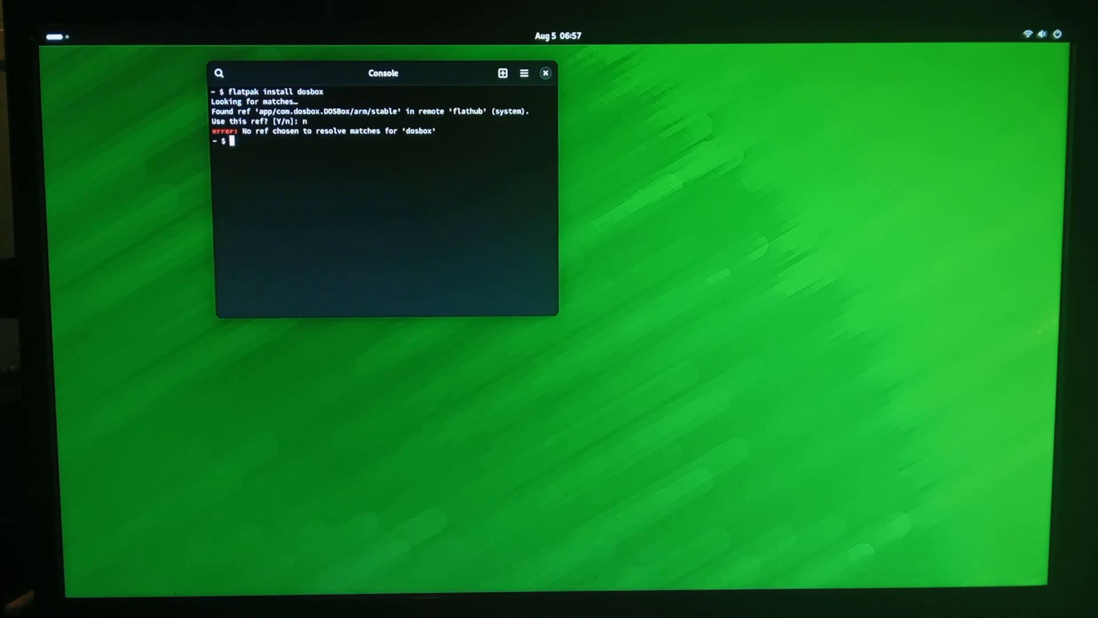
text(fla)
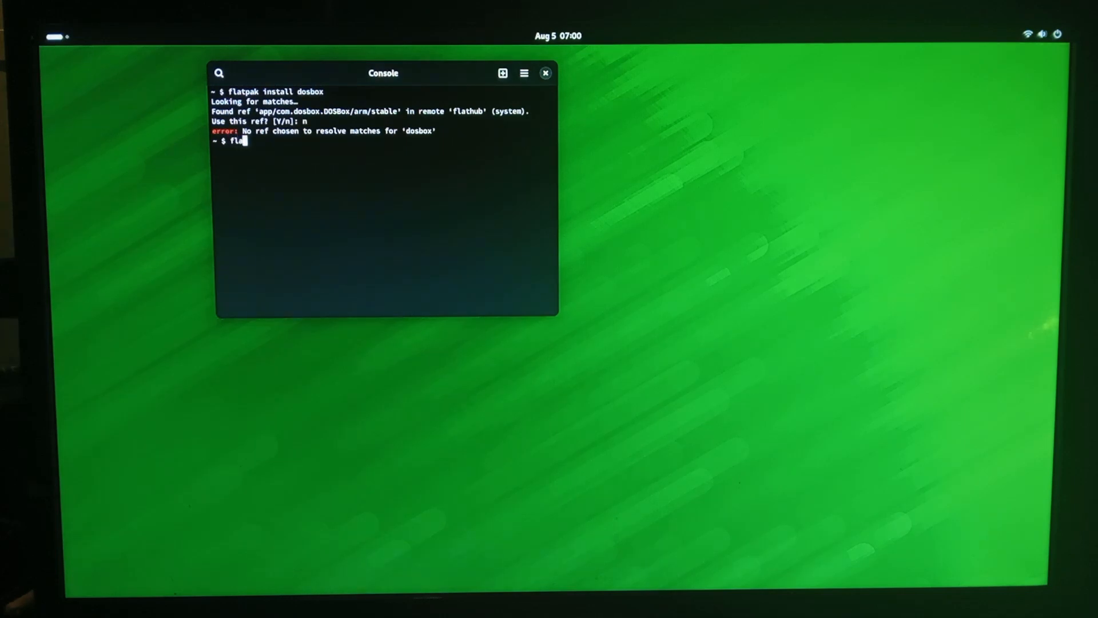
Step: After fceux finds no ref, run flatpak install nes, pick option 2 Nestopia and answer Y to install it with its runtimes
text(flatpak install nes)
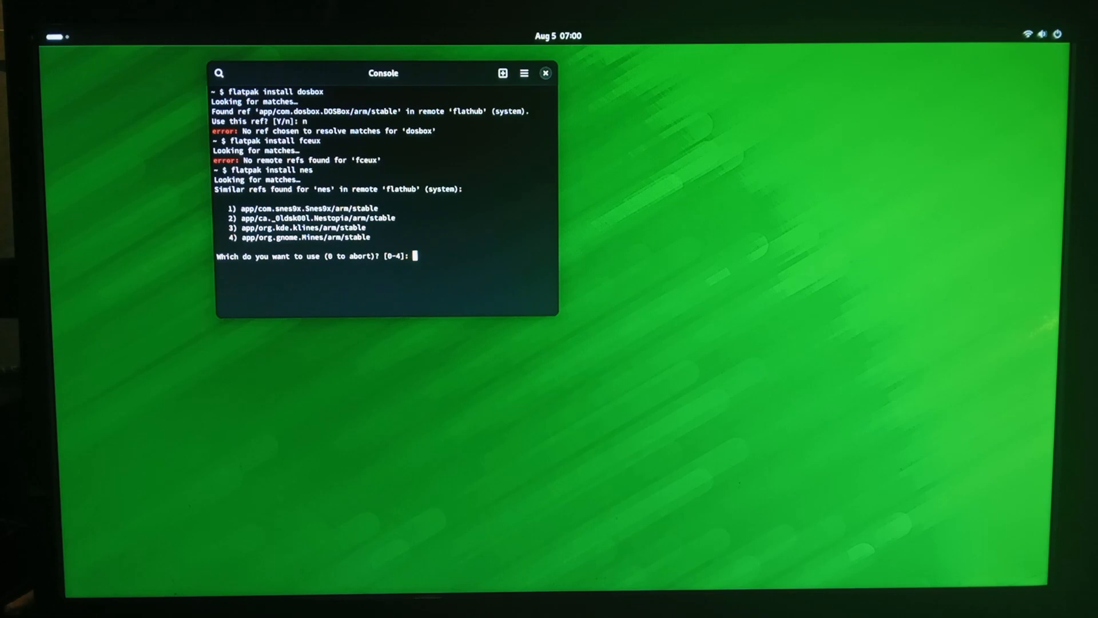
text(2)
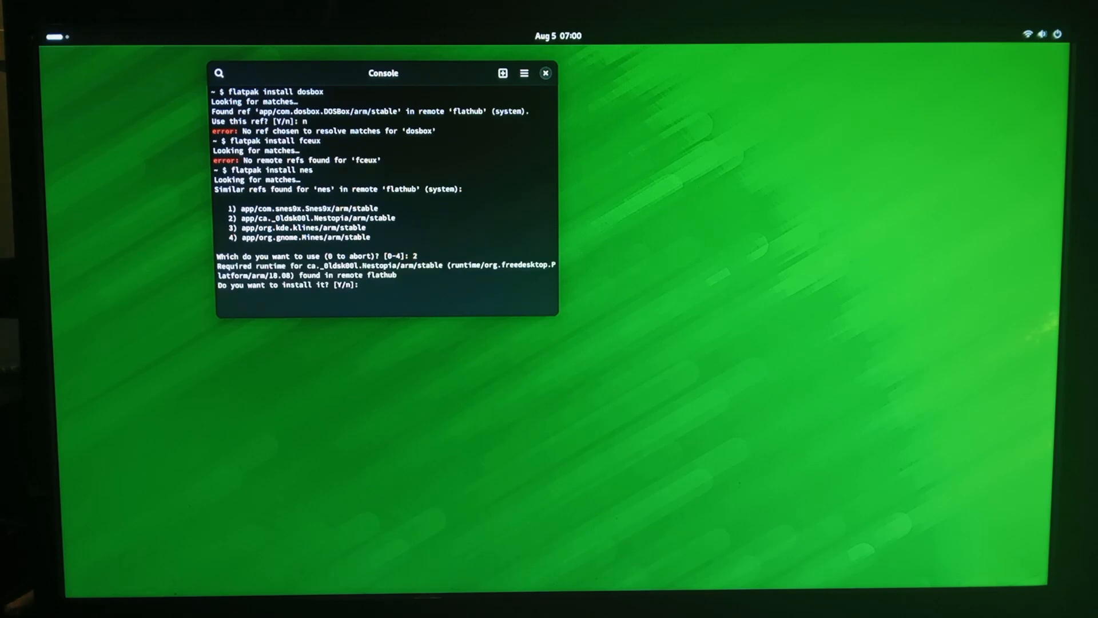
text(Y)
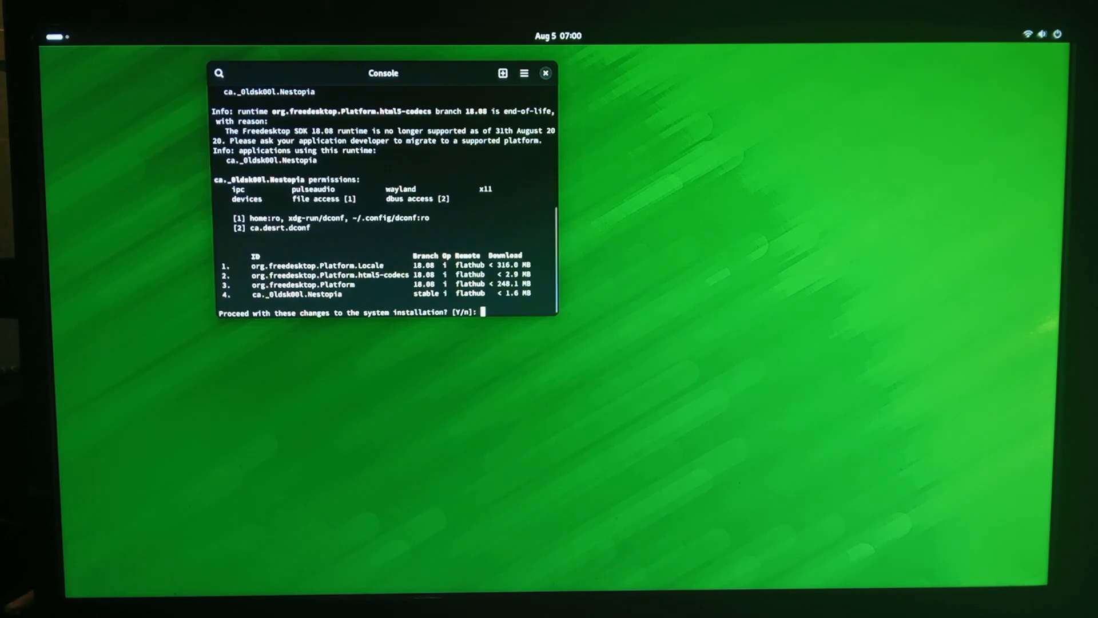
text(y)
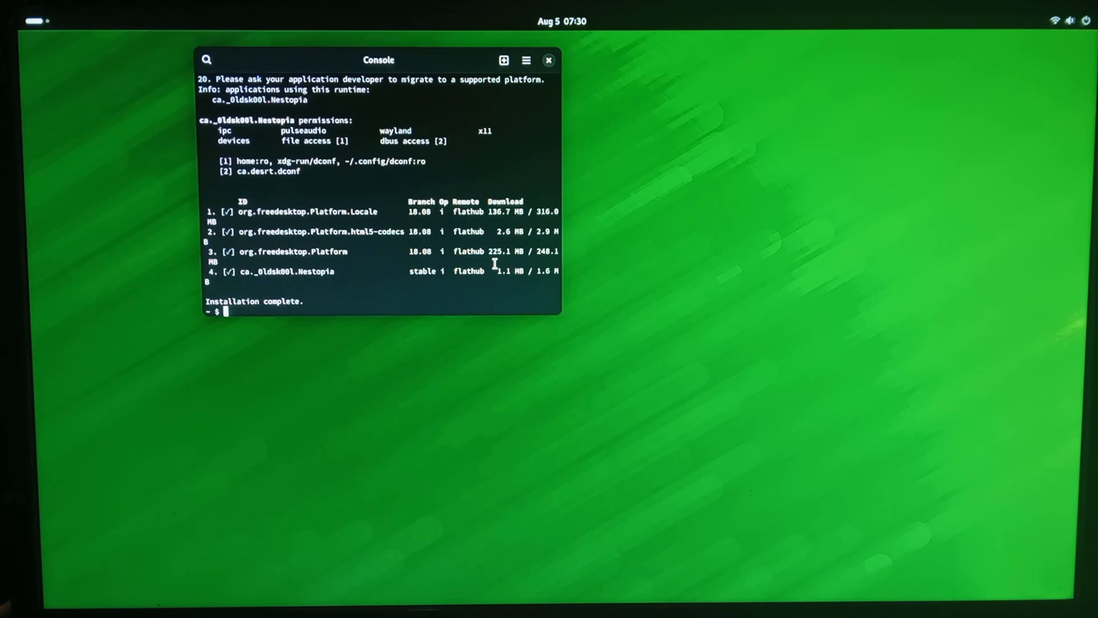
Step: Run flatpak run ca._0ldsk00l.Nestopia, which fails with a bwrap error, then show the activities overview
text(flatpak run)
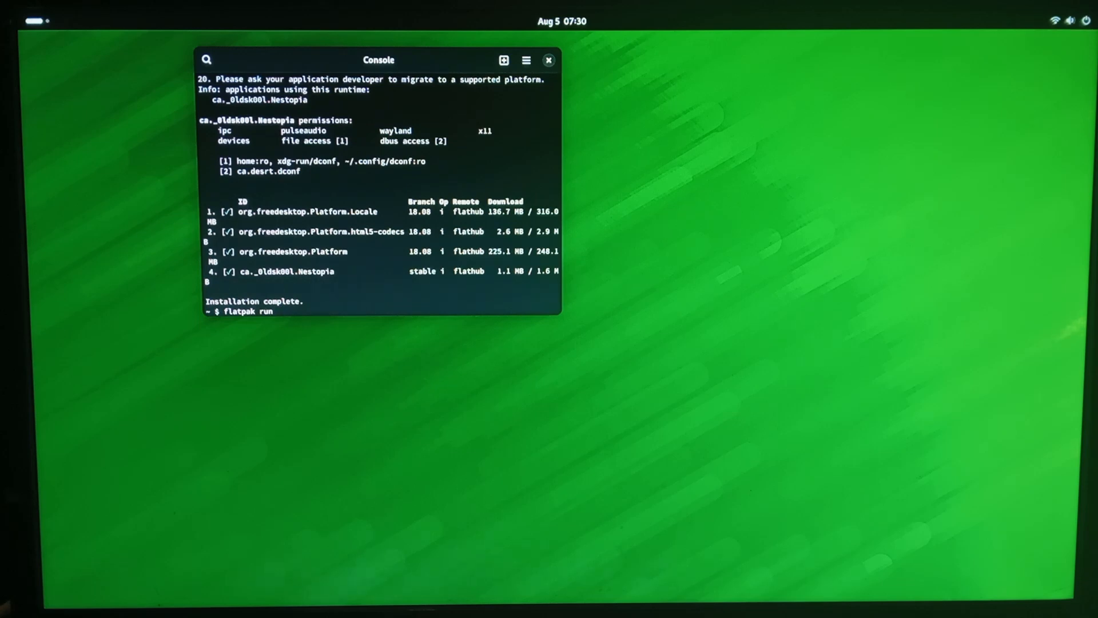
text(ca)
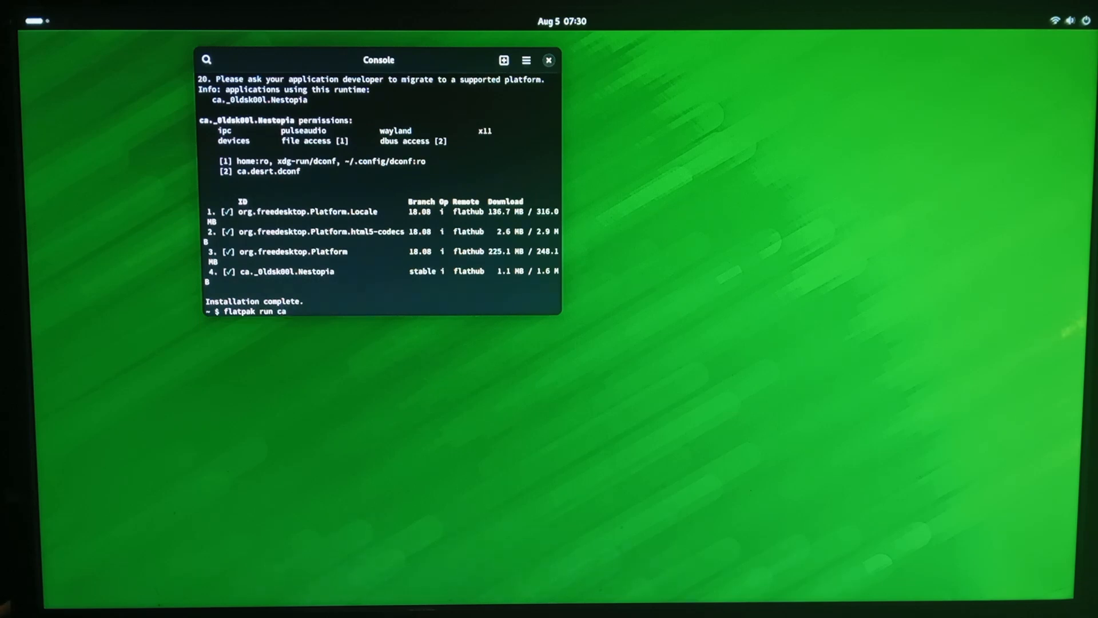
text(._0ldsk00l)
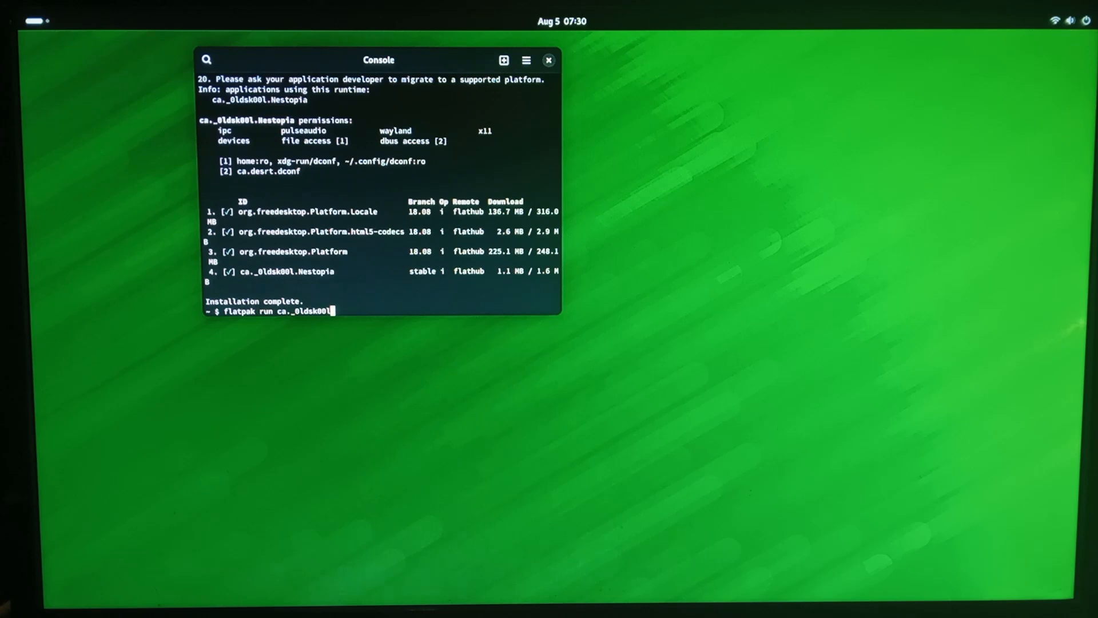
text(Nestopia)
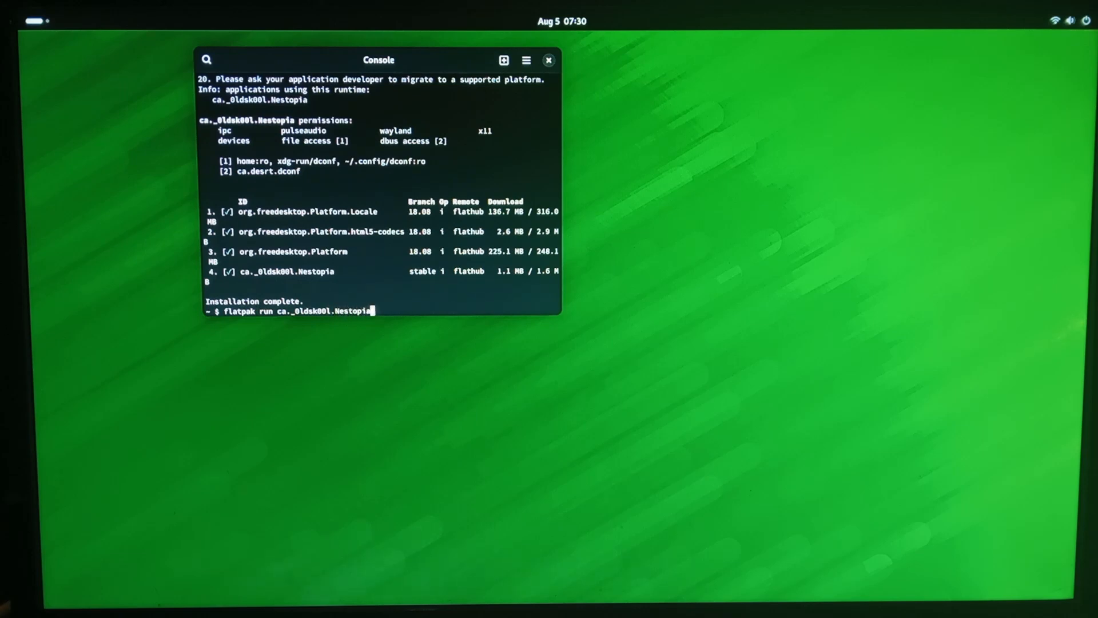
key(Return)
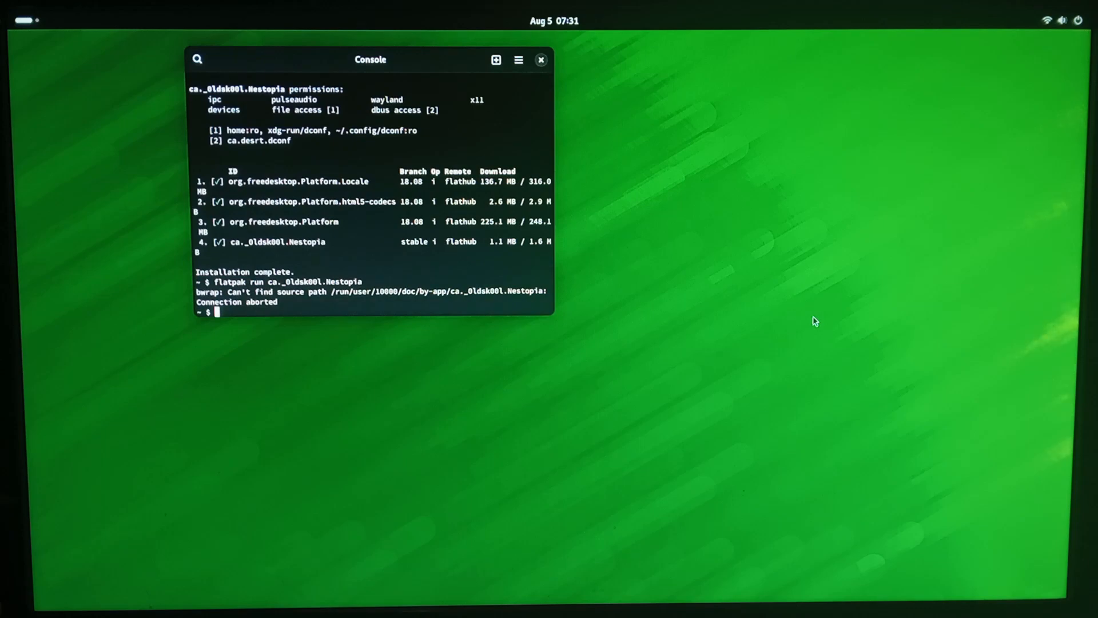
key(Super)
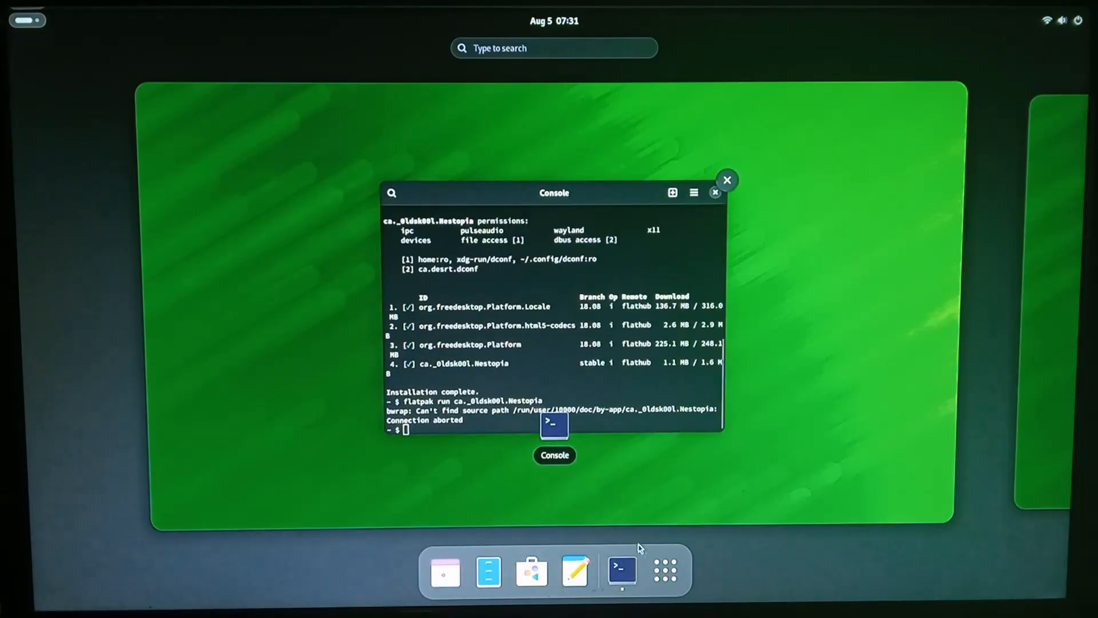